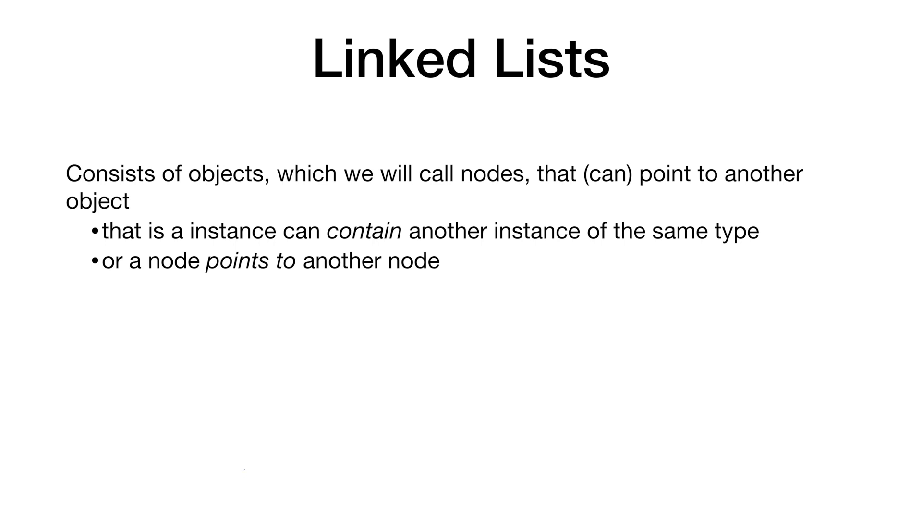
Step: Sketch a first linked node with an outgoing arrow under the Linked Lists bullets and note its use when array size is unknown
drag(244, 470, 285, 482)
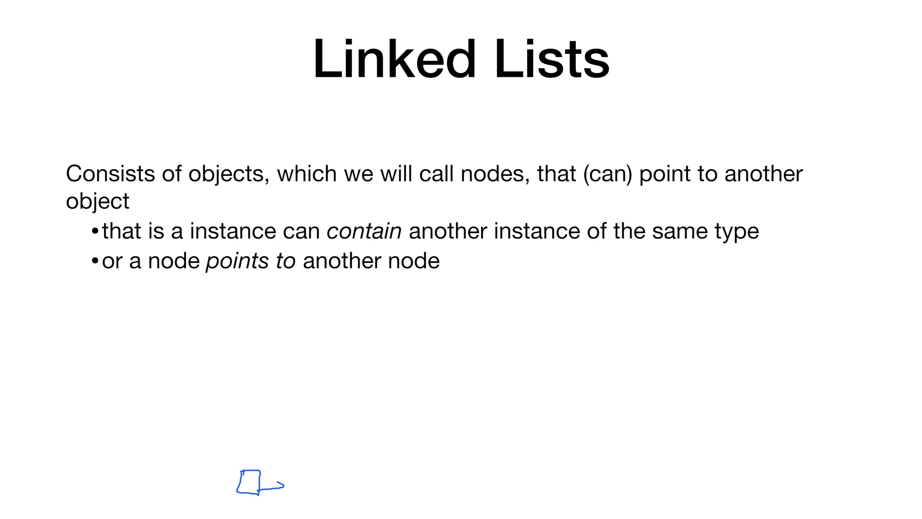
drag(268, 485, 285, 485)
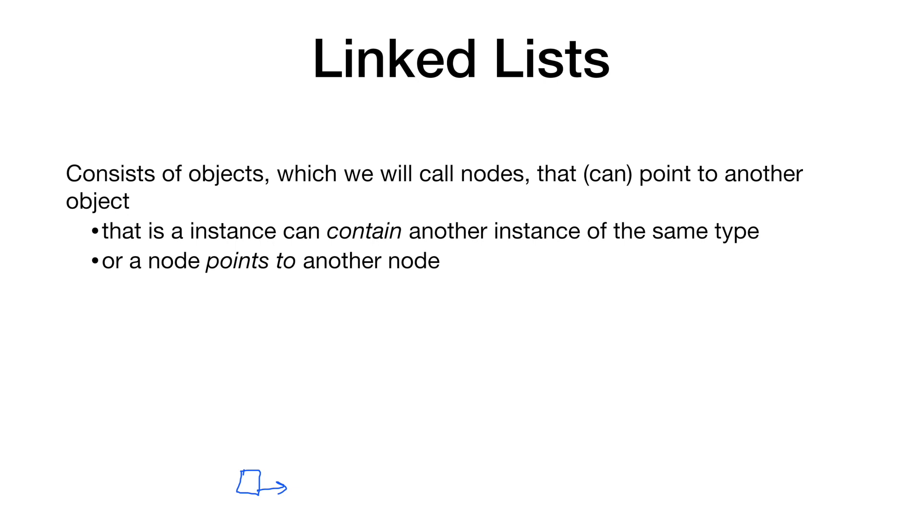
click(244, 488)
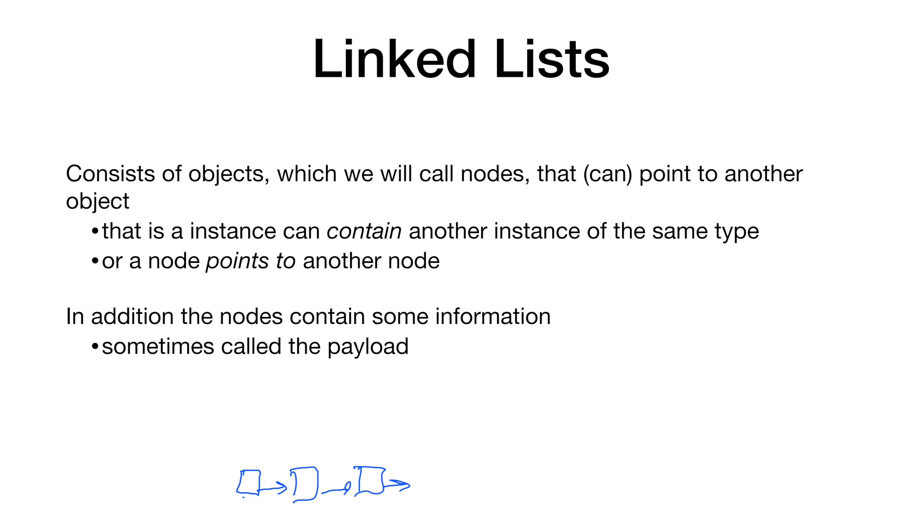
text(This is used sometimes in cases when we might use an array, but don't know the size ahead of time)
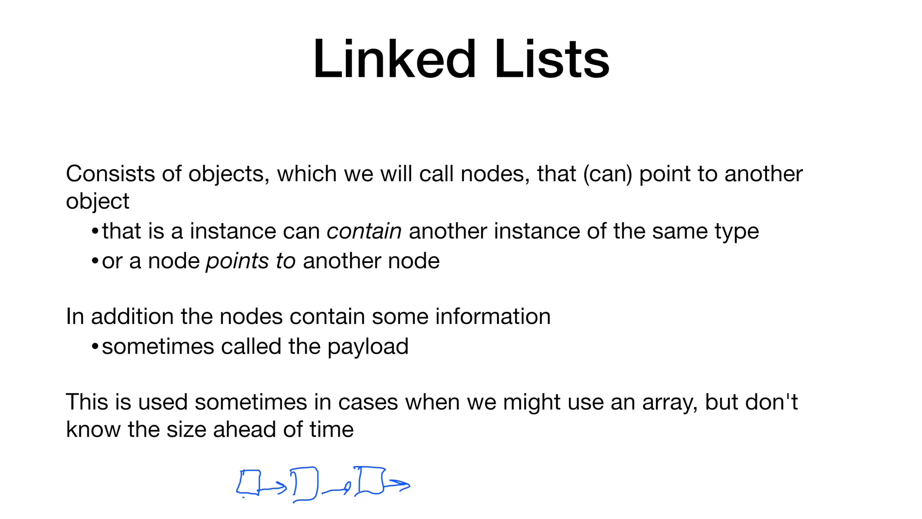
Step: Hand-write class numLL with an int payload field and a numLL next reference
drag(659, 283, 712, 282)
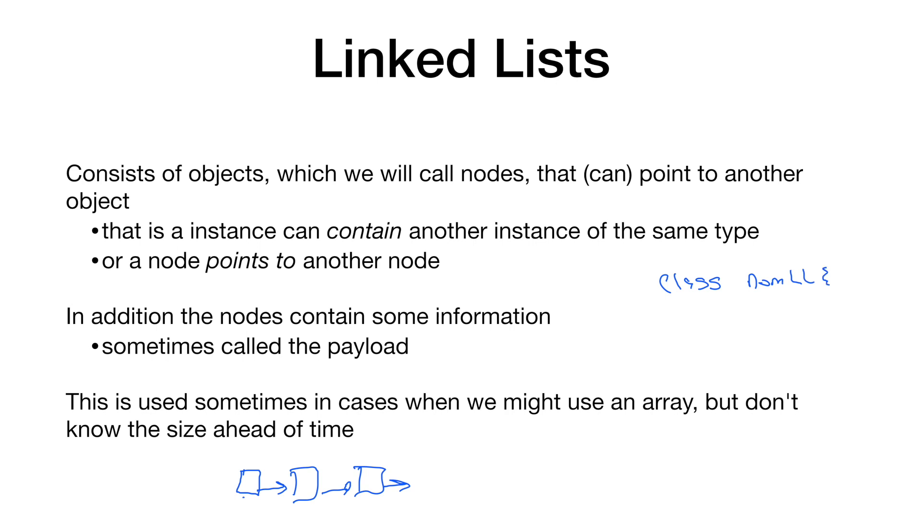
drag(709, 311, 673, 377)
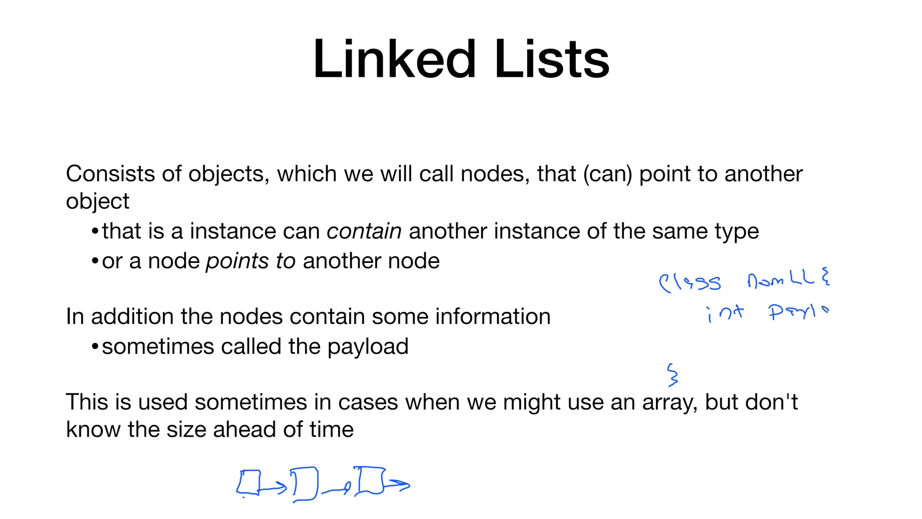
drag(817, 305, 859, 305)
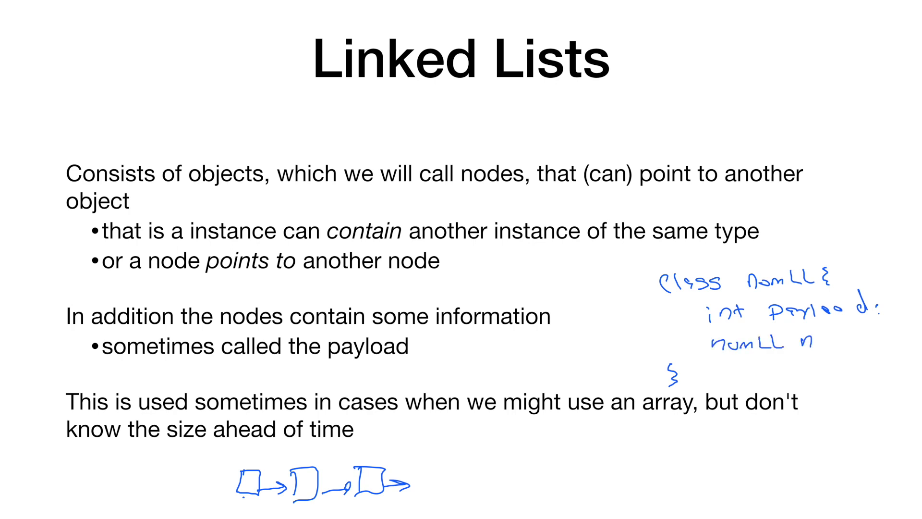
text(next)
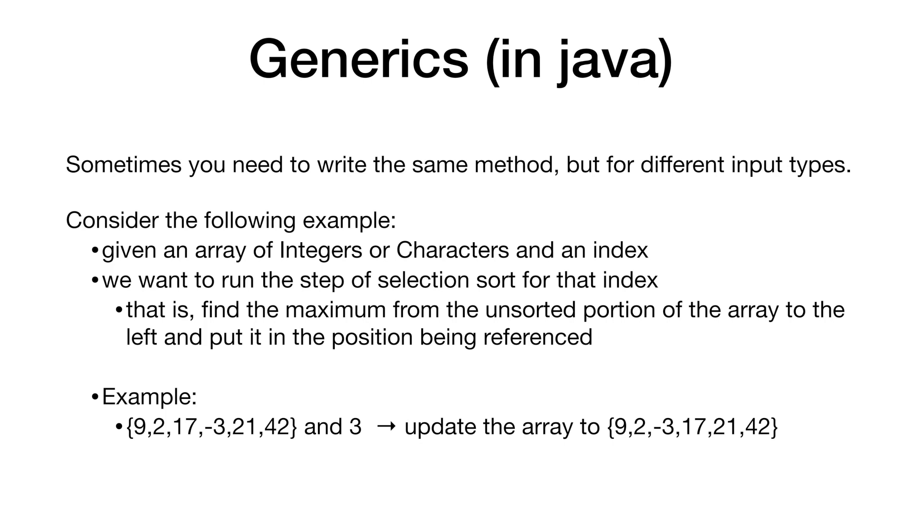
Step: Number the array indices 0–3, mark the sorted part, circle 17 moving to index 3 and circle the sorted end 17, 21, 42
drag(130, 446, 164, 446)
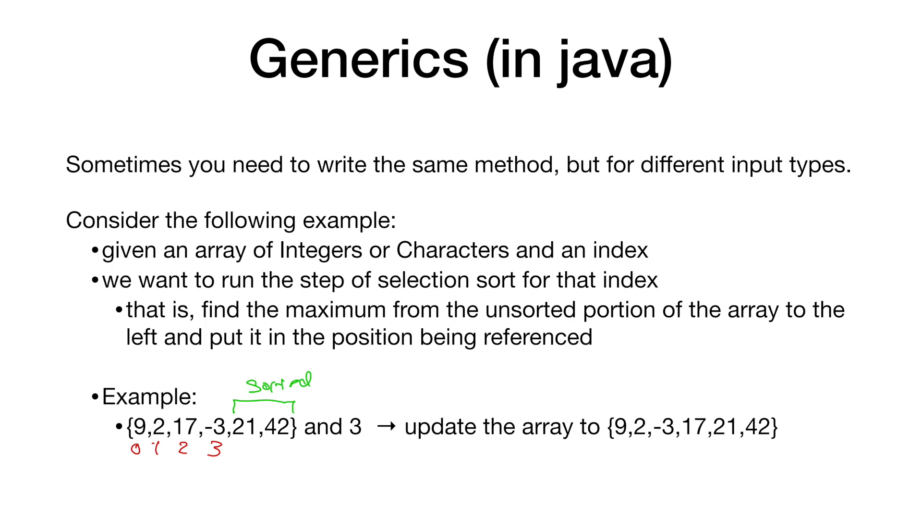
drag(171, 429, 194, 412)
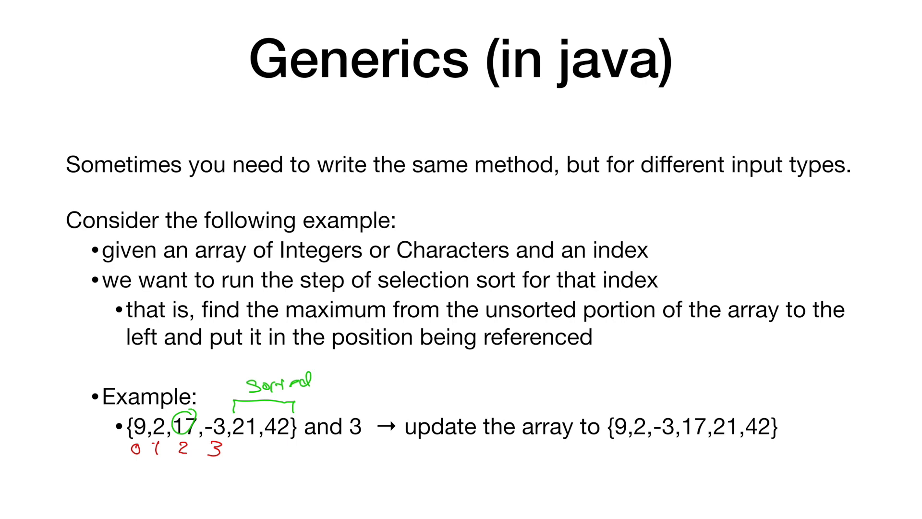
drag(188, 412, 218, 400)
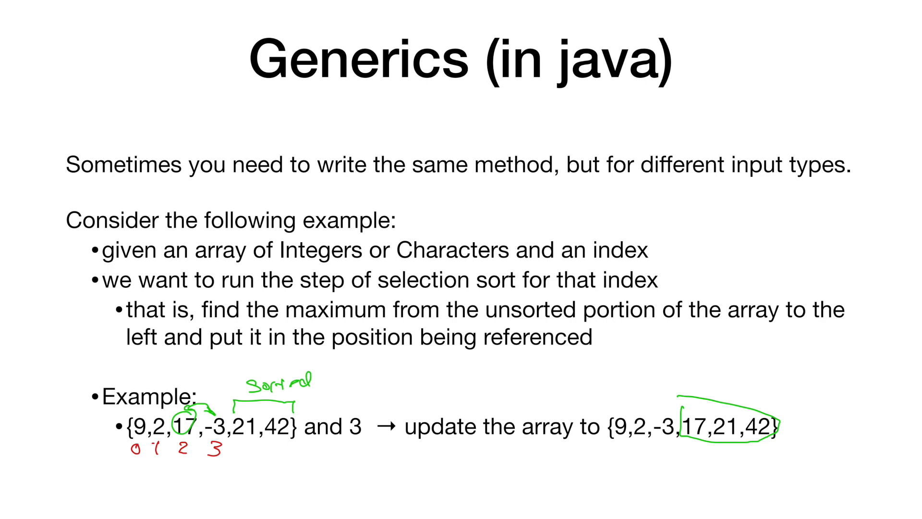
drag(617, 450, 665, 447)
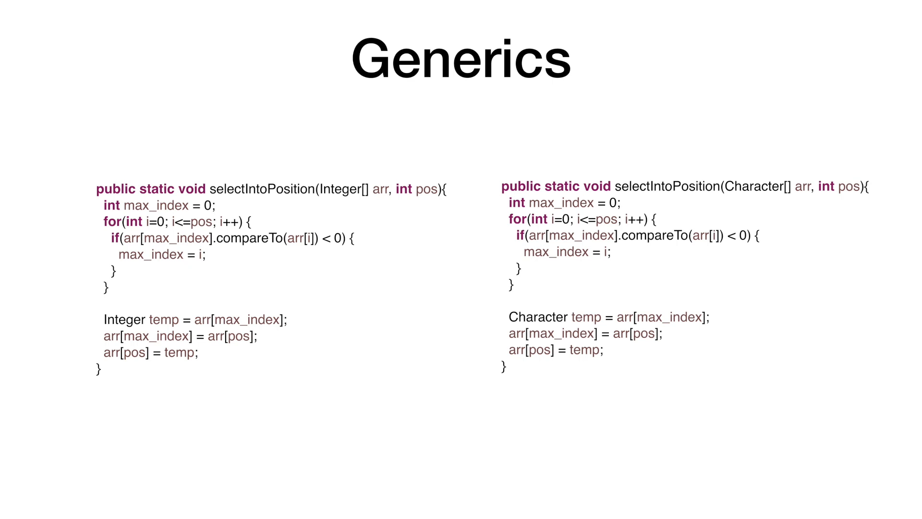
Step: Build in the calling loop snippets beneath the Integer and Character selectIntoPosition methods
click(80, 205)
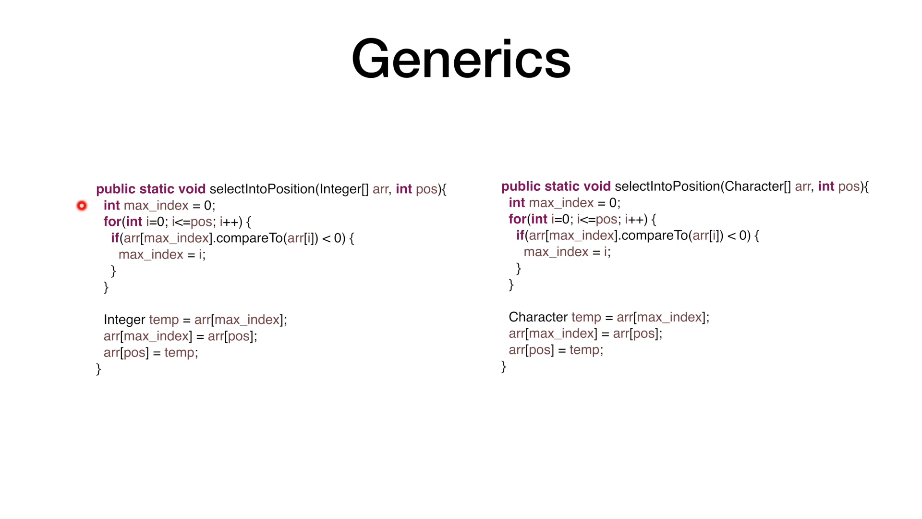
mouse_move(109, 229)
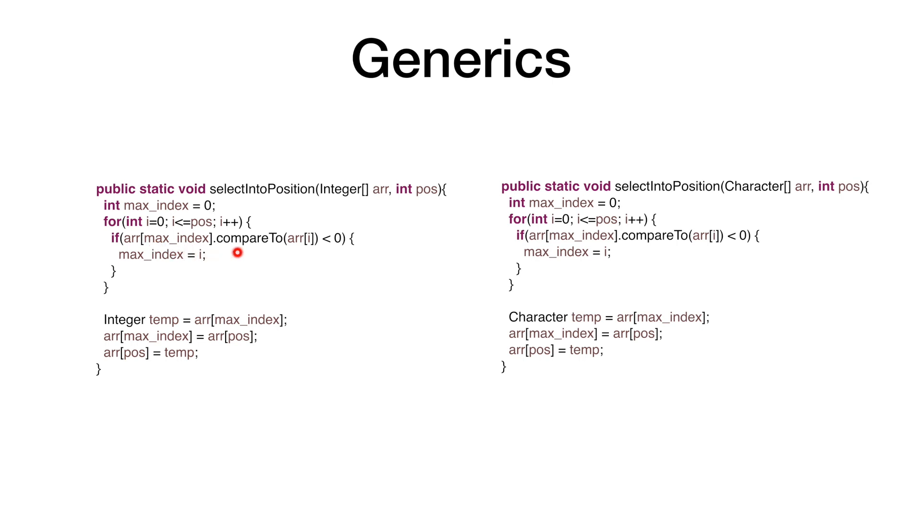
mouse_move(303, 248)
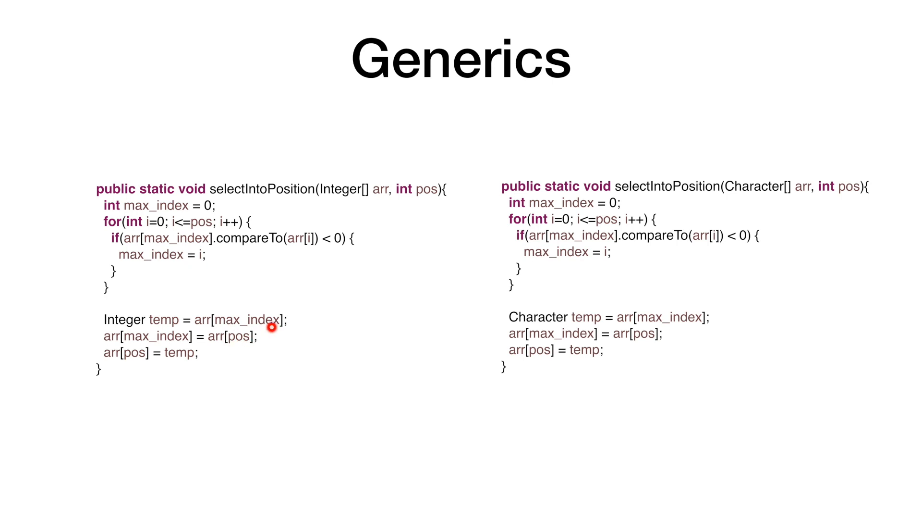
mouse_move(294, 337)
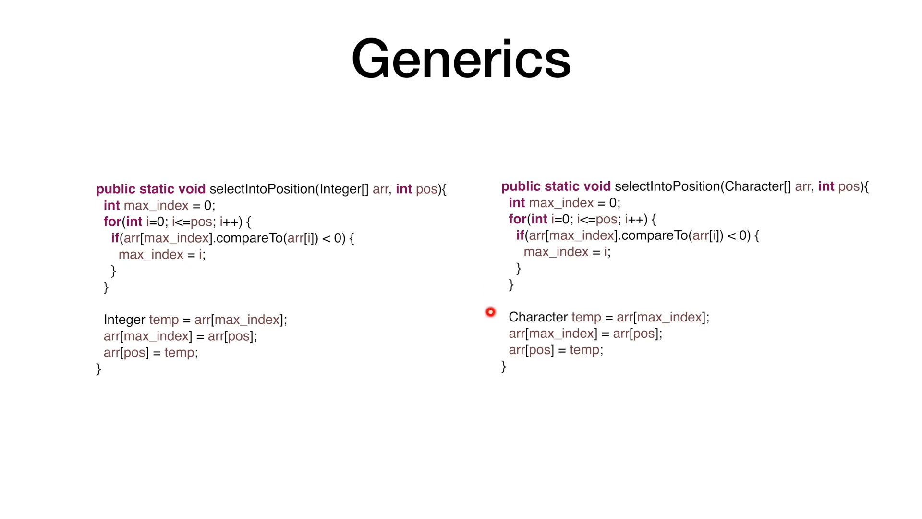
mouse_move(747, 195)
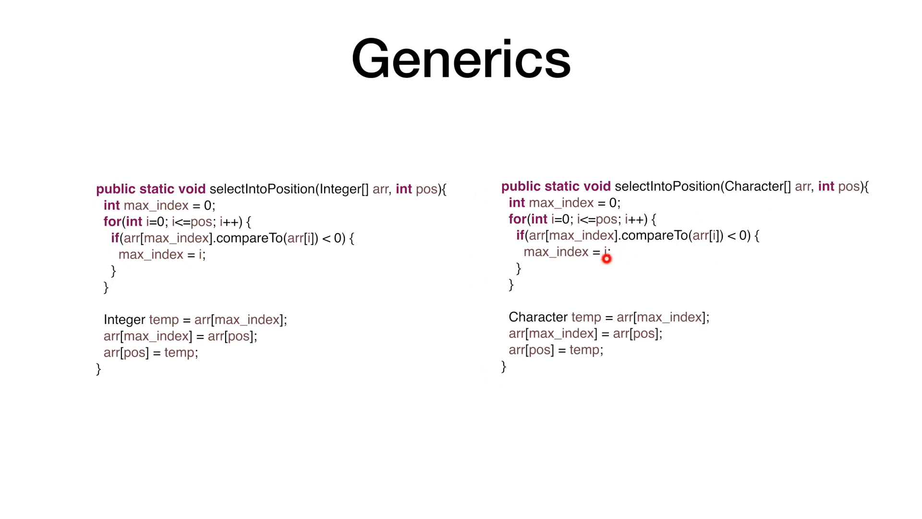
mouse_move(521, 295)
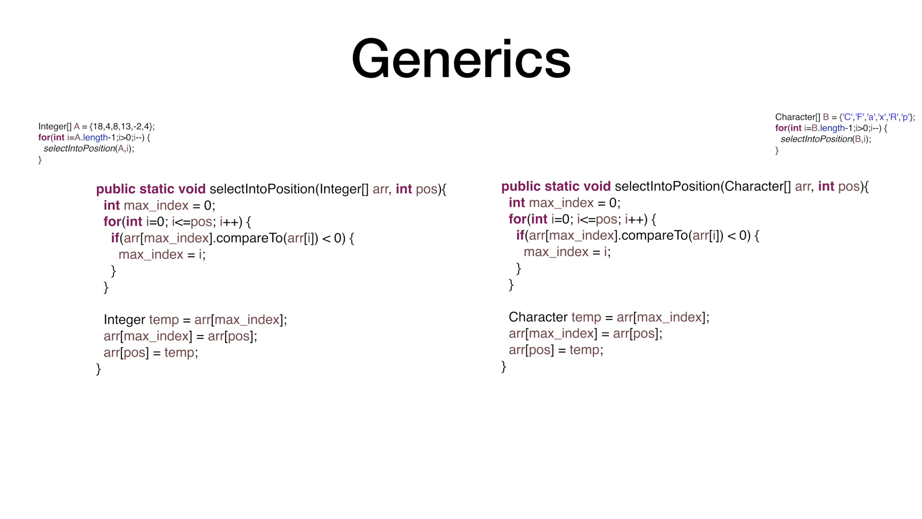
Step: Build in yellow highlights on the Integer and Character type names and the Now for Strings.... note
click(61, 155)
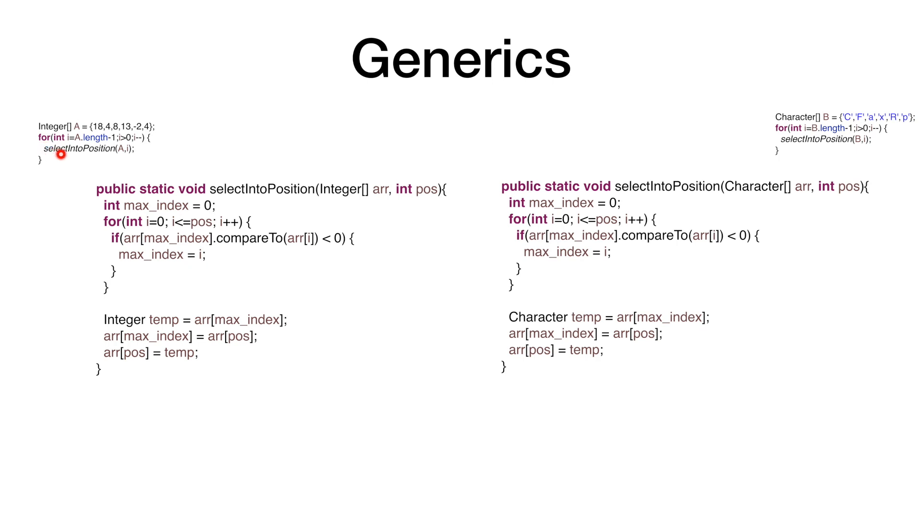
mouse_move(143, 109)
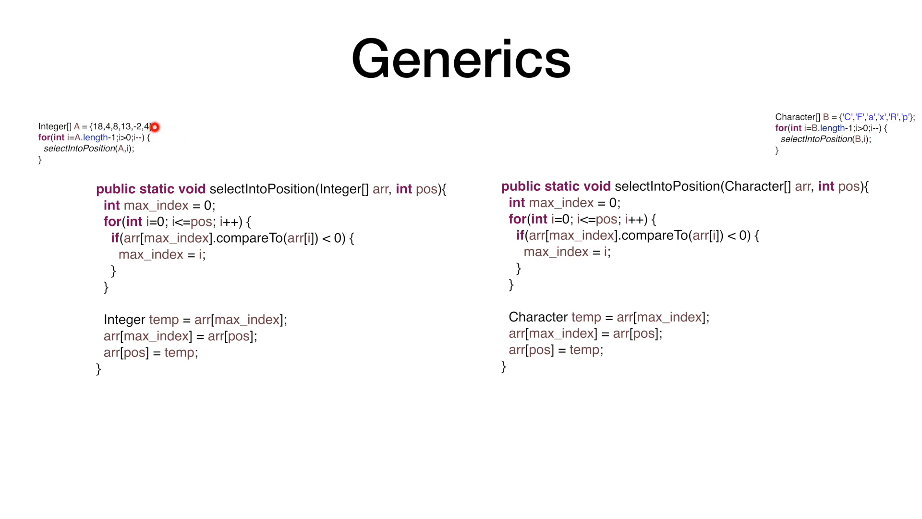
mouse_move(157, 137)
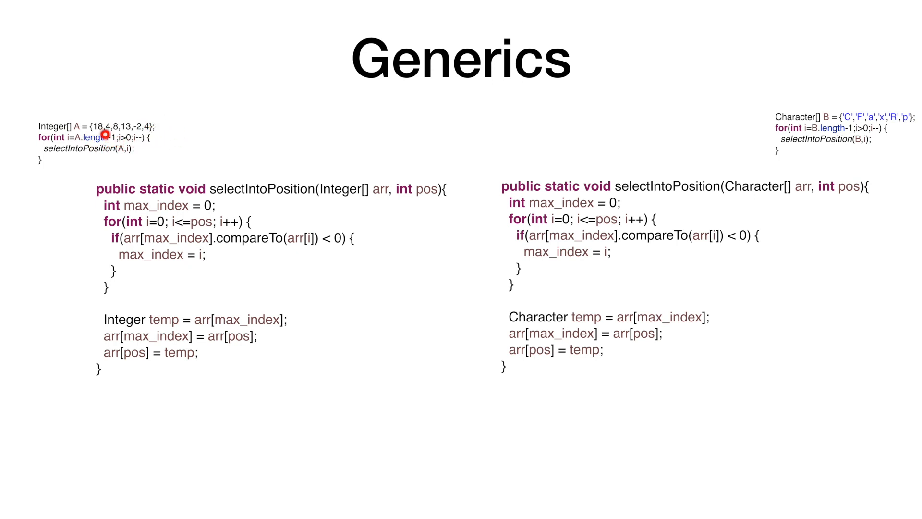
mouse_move(117, 151)
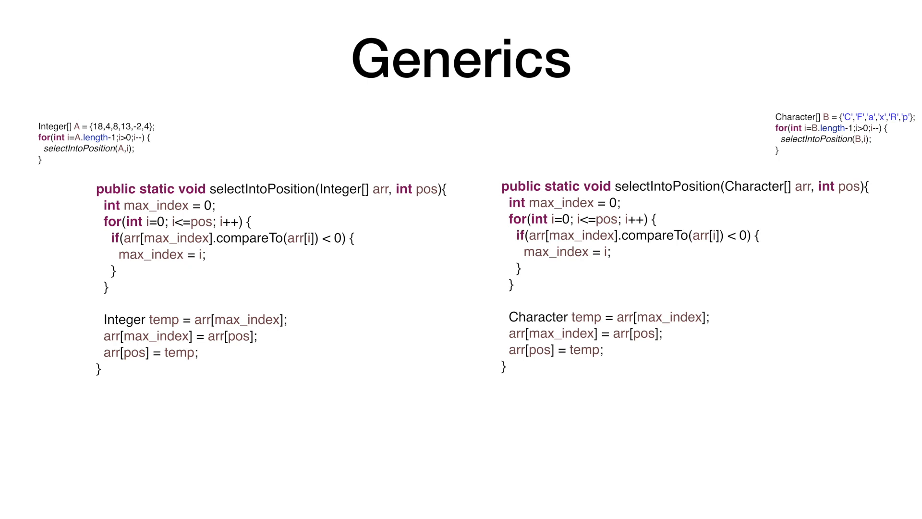
click(761, 120)
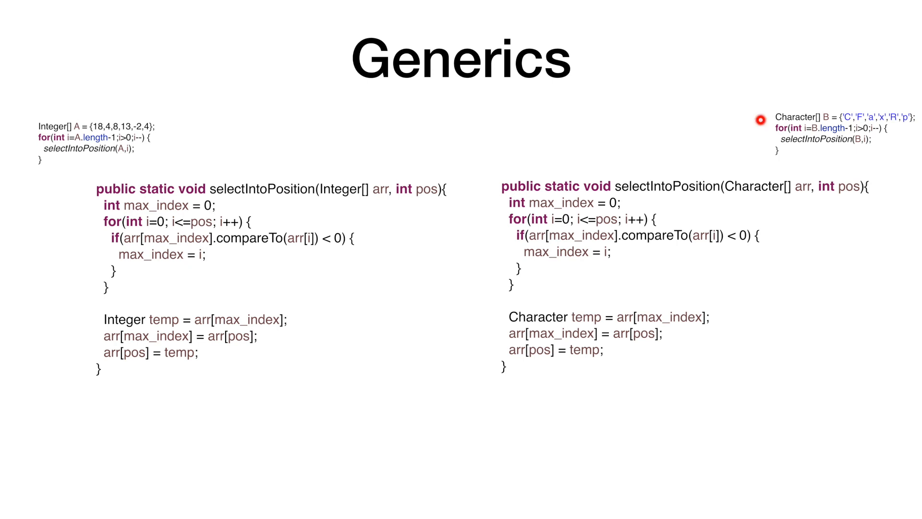
mouse_move(764, 132)
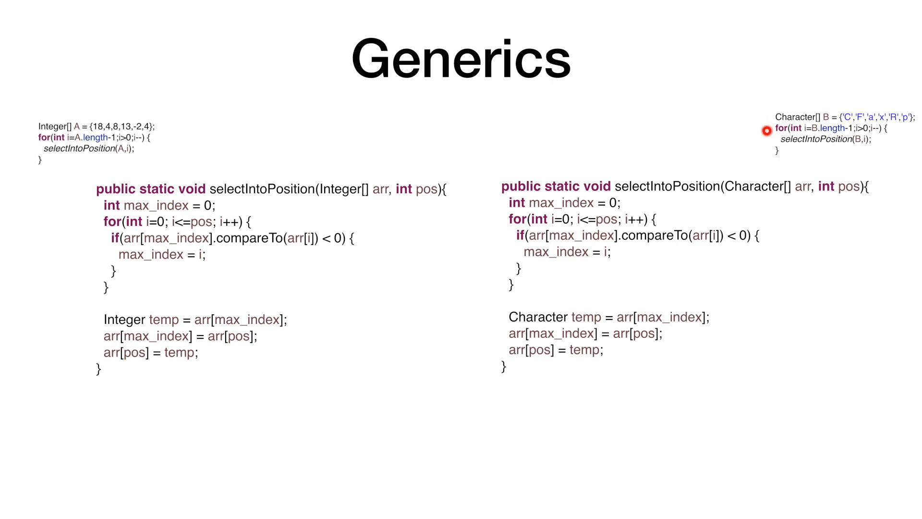
mouse_move(771, 139)
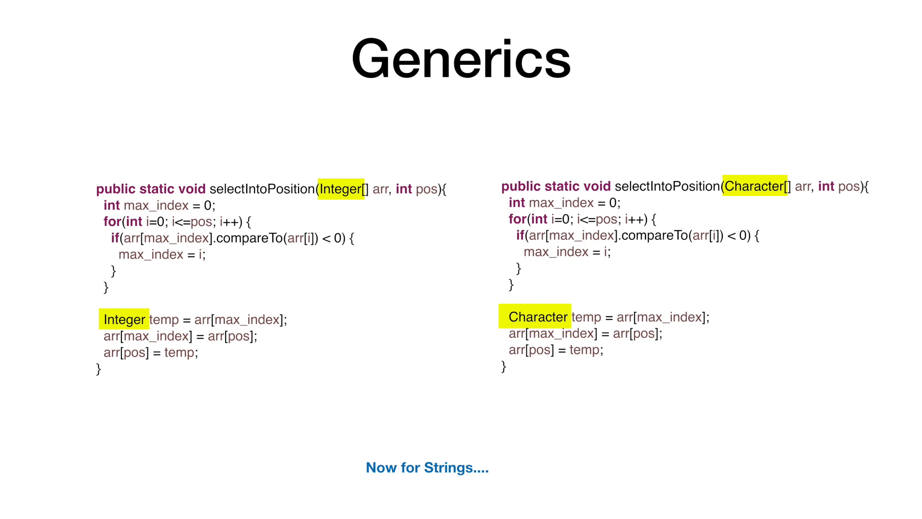
key(right)
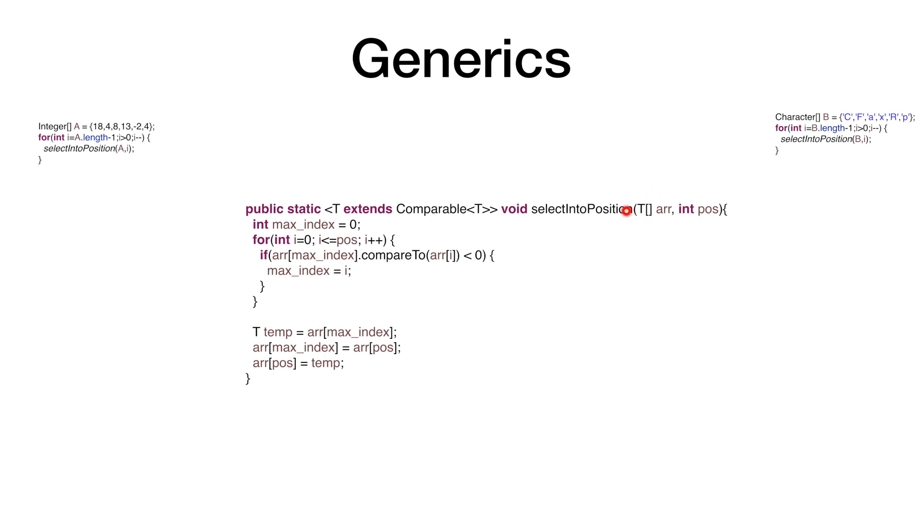
mouse_move(648, 223)
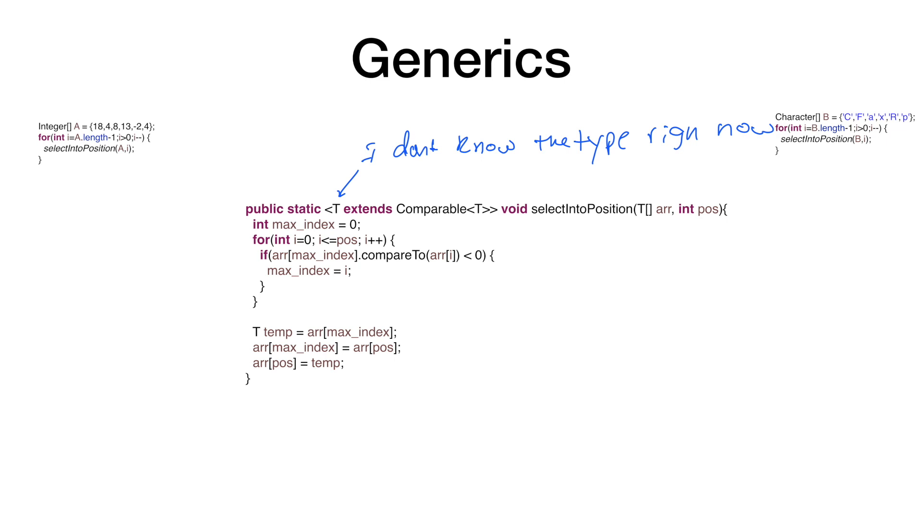
click(469, 219)
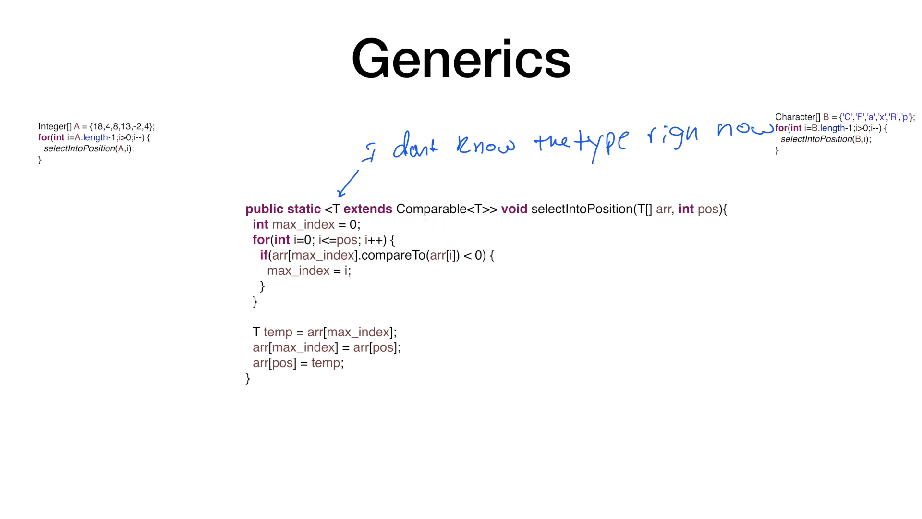
click(366, 268)
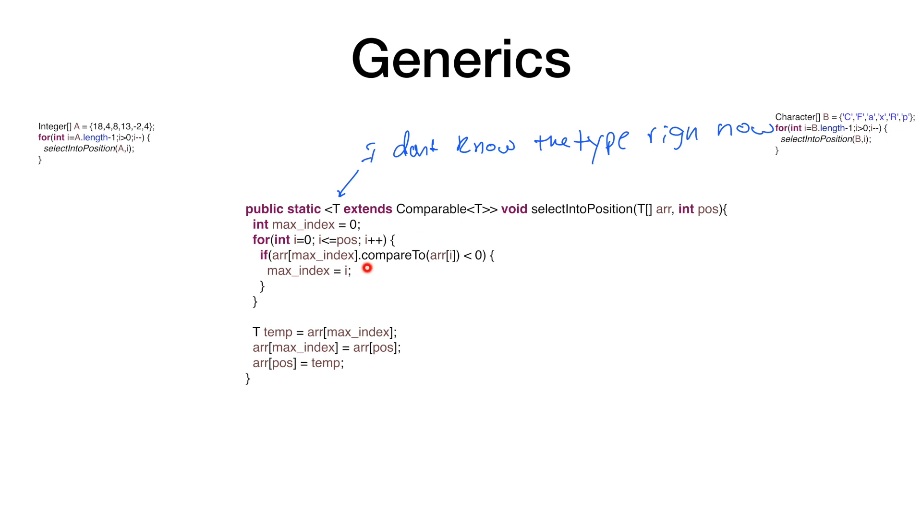
mouse_move(405, 272)
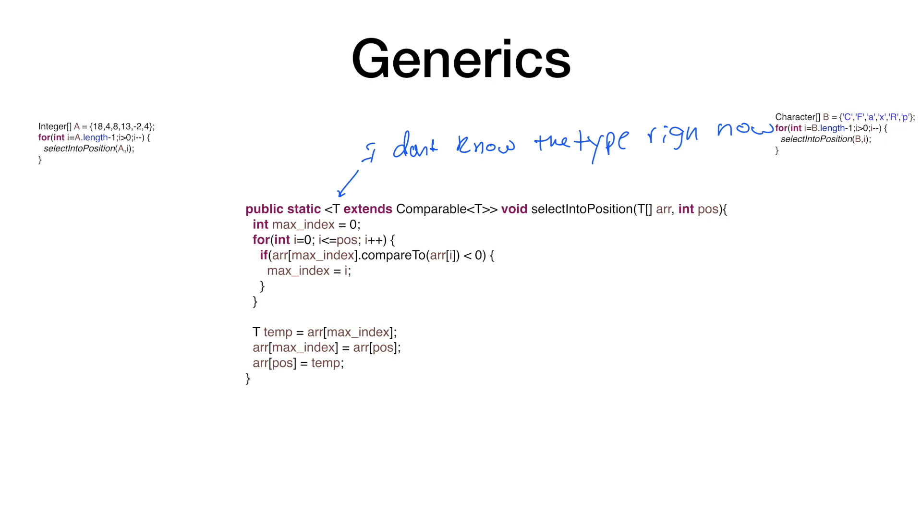
click(364, 273)
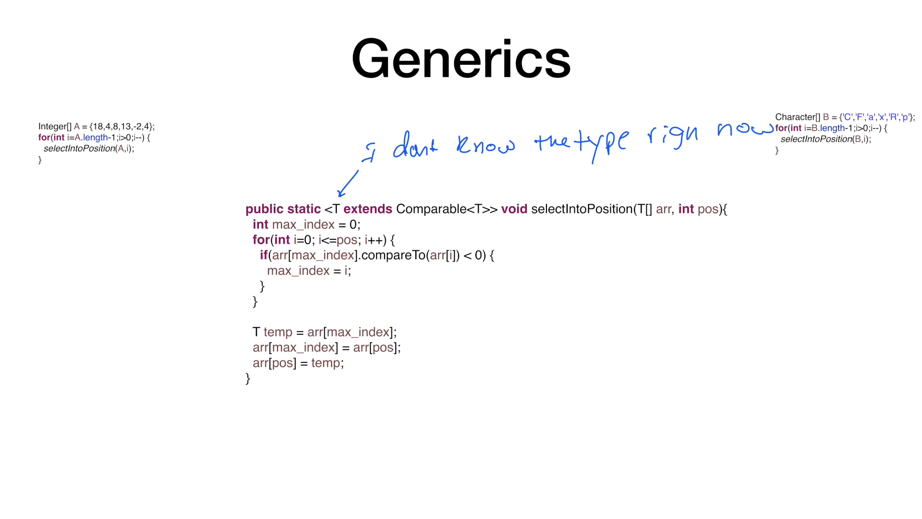
click(424, 219)
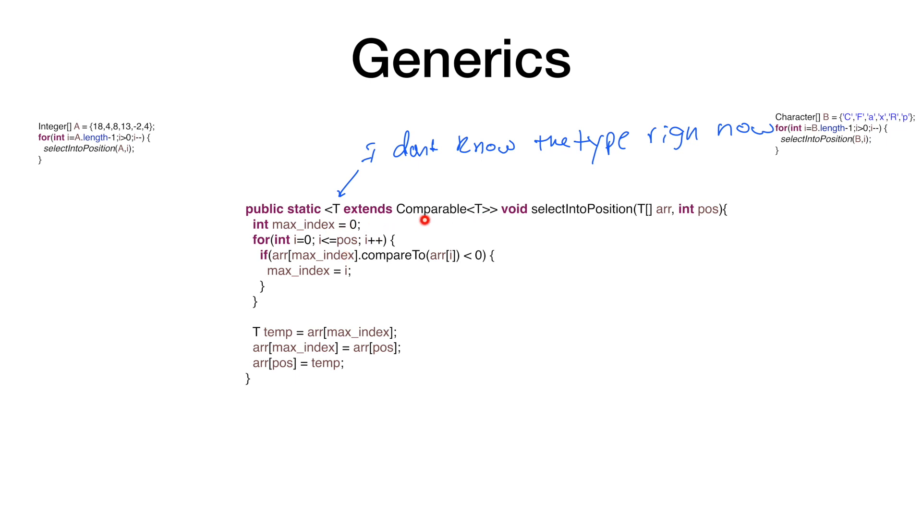
click(423, 219)
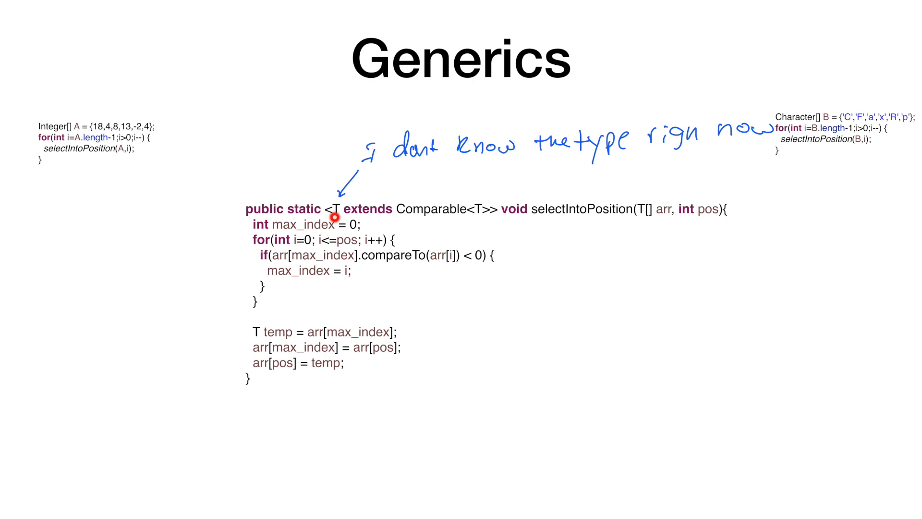
click(335, 217)
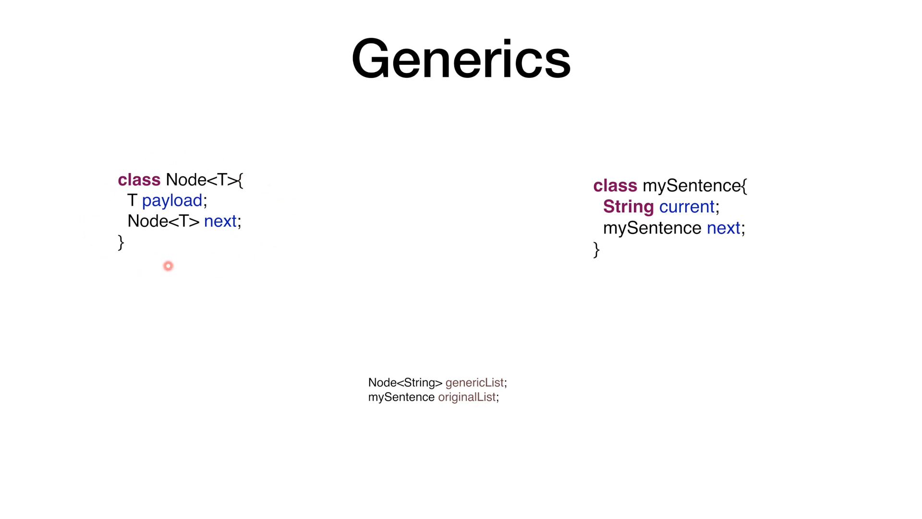
mouse_move(195, 208)
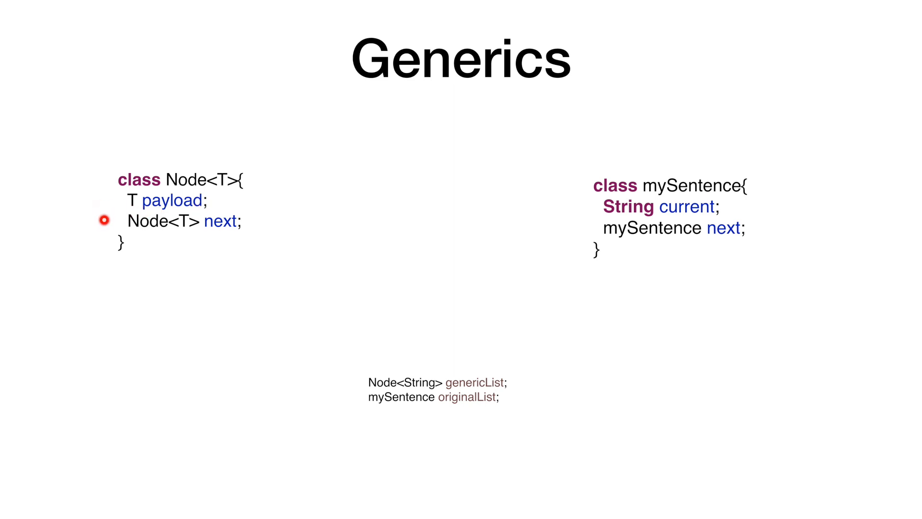
mouse_move(265, 224)
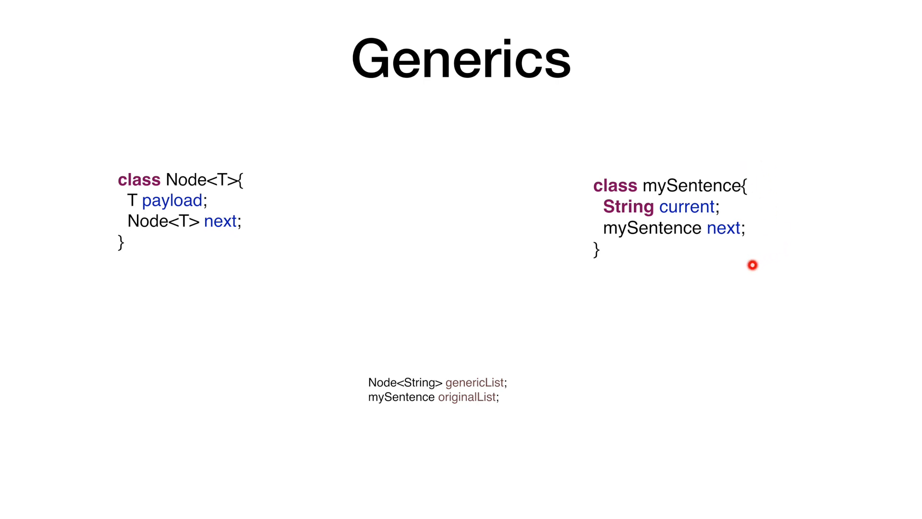
mouse_move(732, 201)
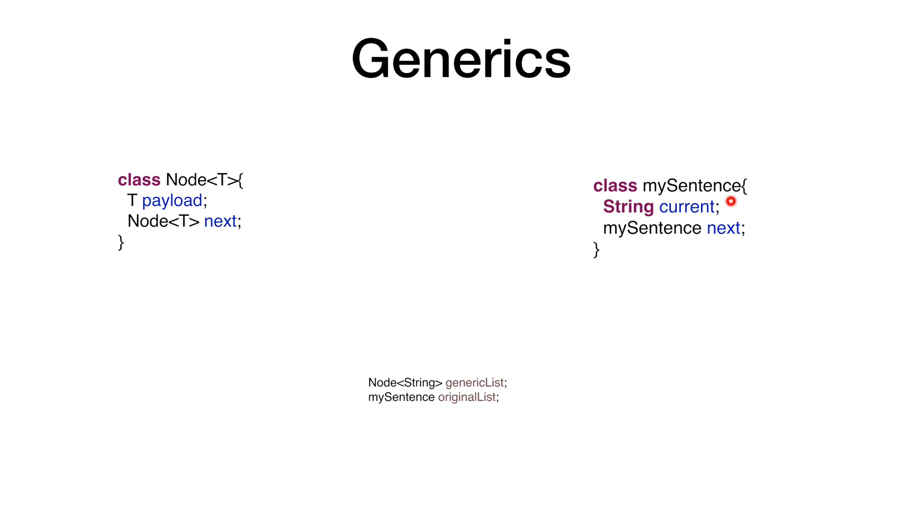
mouse_move(628, 213)
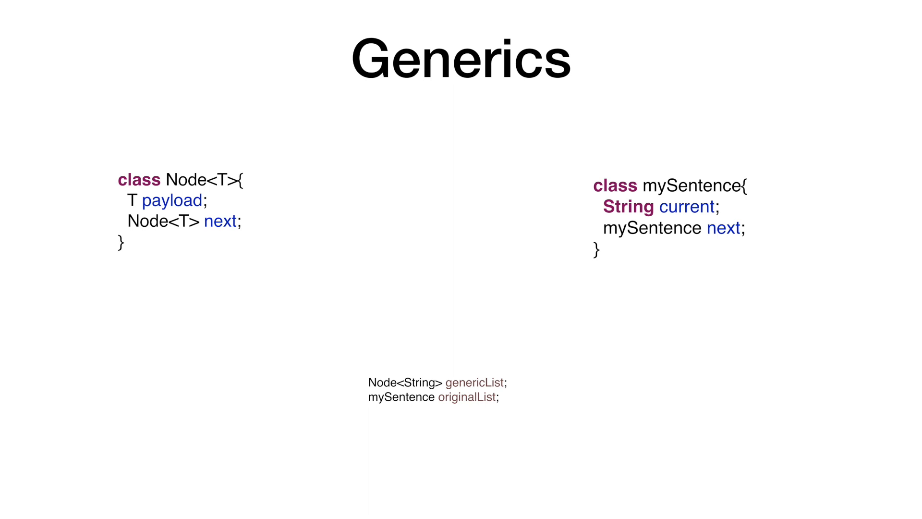
Step: Sketch linked node boxes with arrows below mySentence and the Node class, circling both class definitions
drag(599, 308, 676, 347)
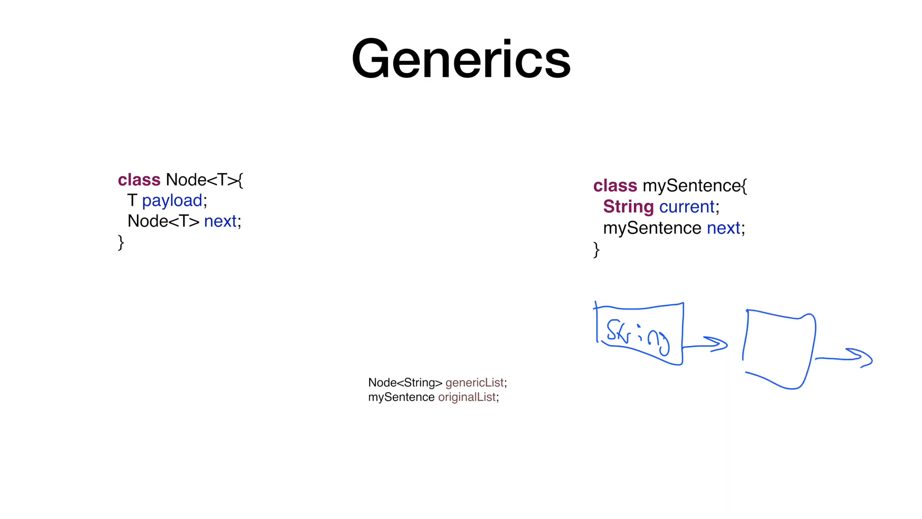
drag(106, 288, 100, 318)
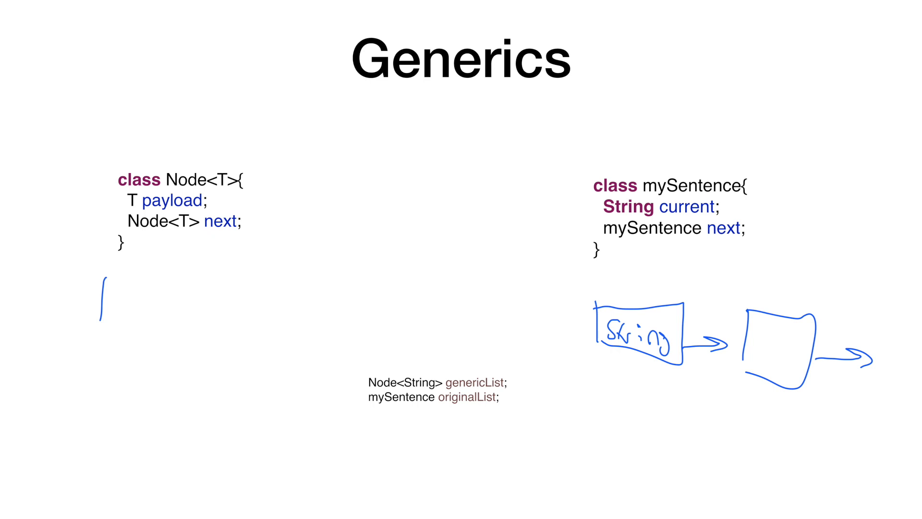
drag(97, 276, 177, 318)
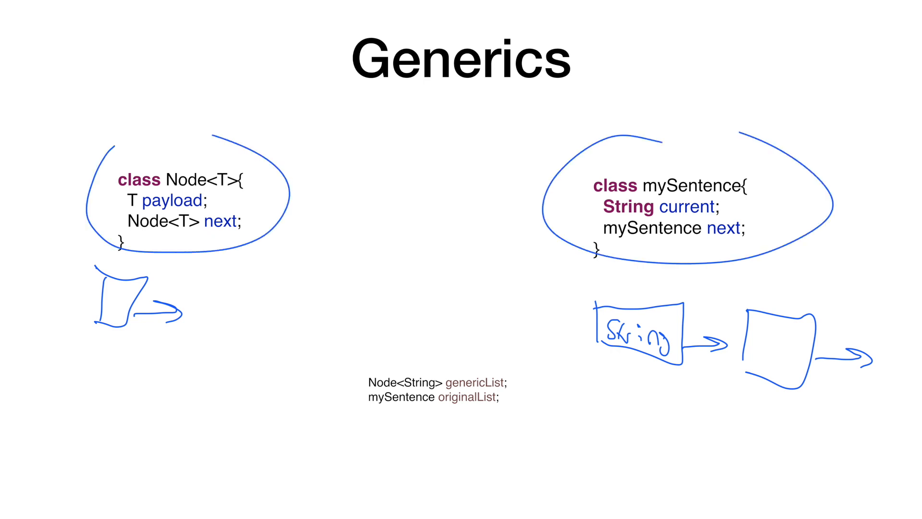
Step: Draw braces bracketing the two list declarations on the left
drag(346, 358, 338, 409)
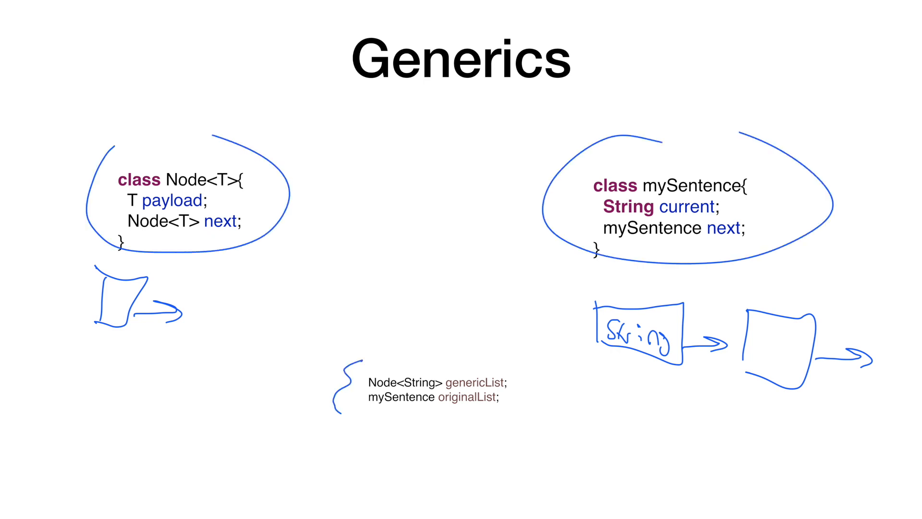
drag(518, 371, 524, 405)
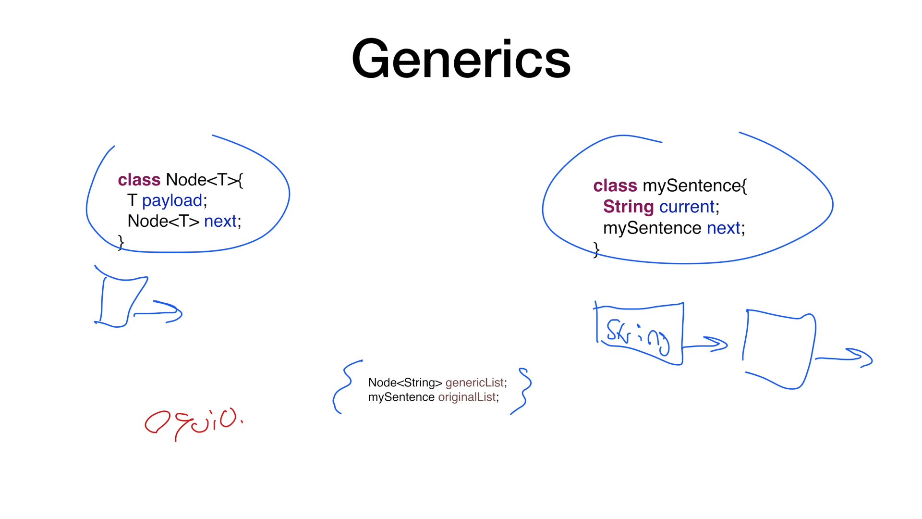
drag(274, 410, 324, 397)
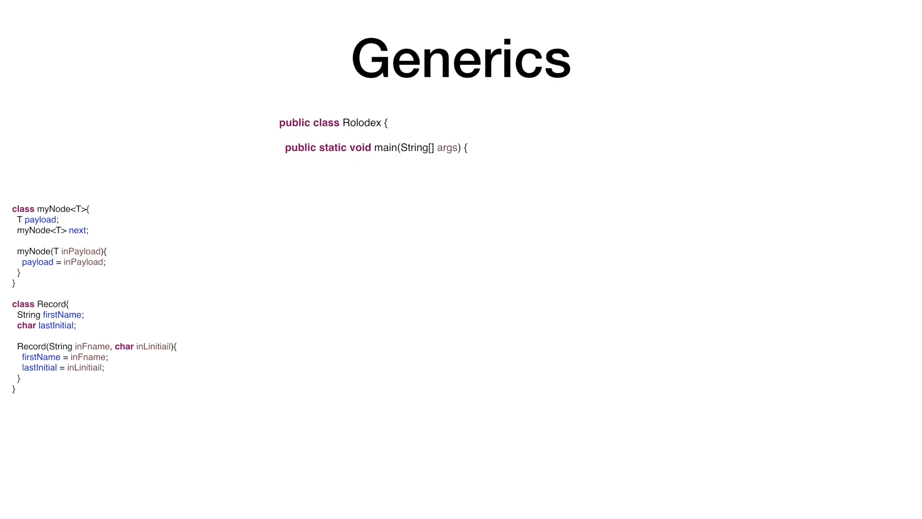
click(39, 328)
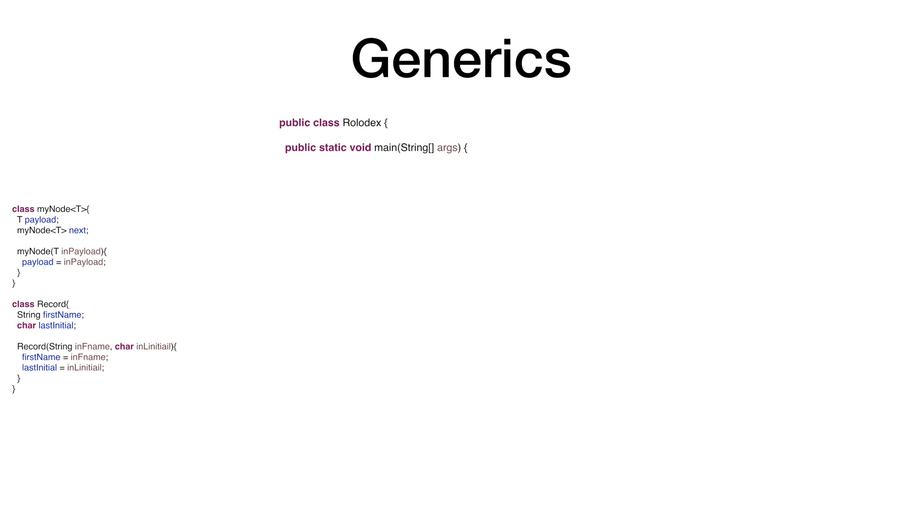
click(75, 325)
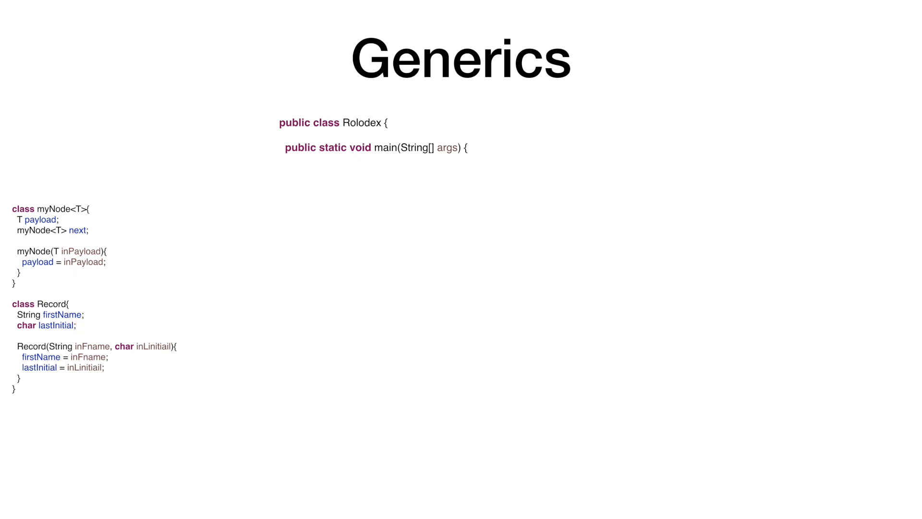
click(142, 361)
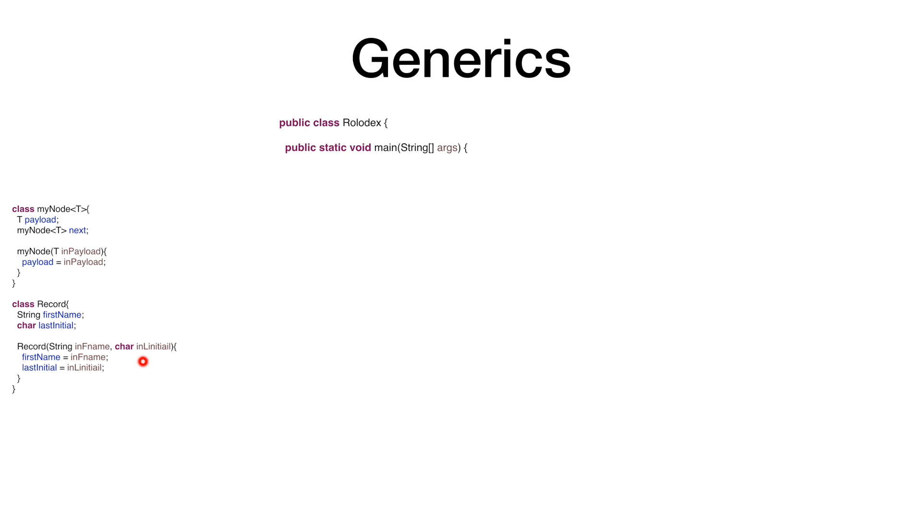
click(143, 361)
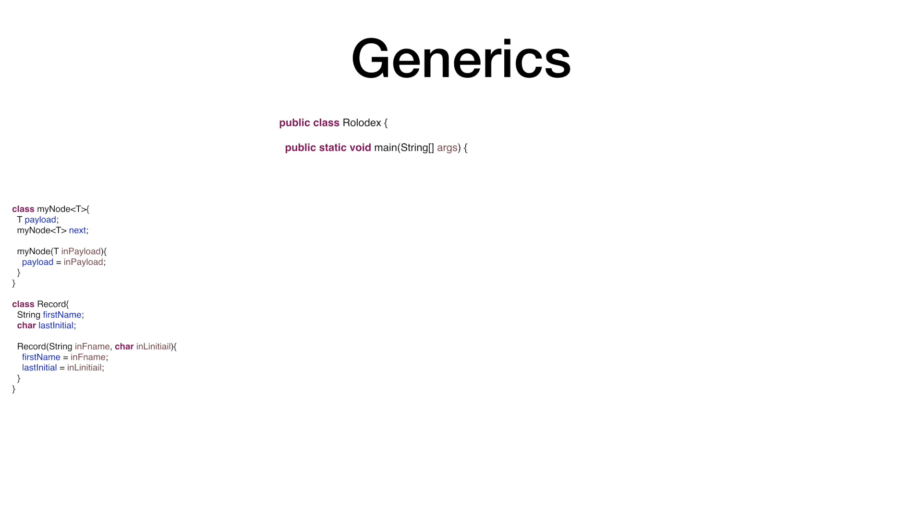
click(73, 226)
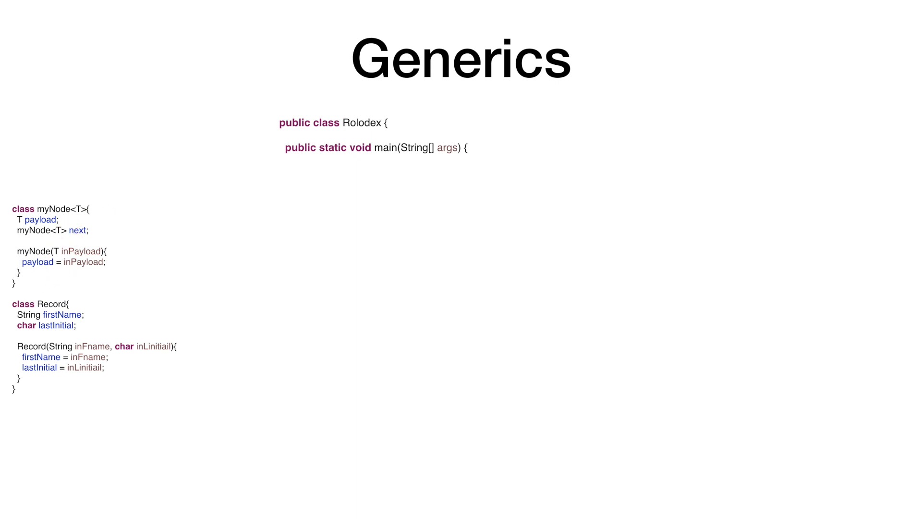
click(83, 242)
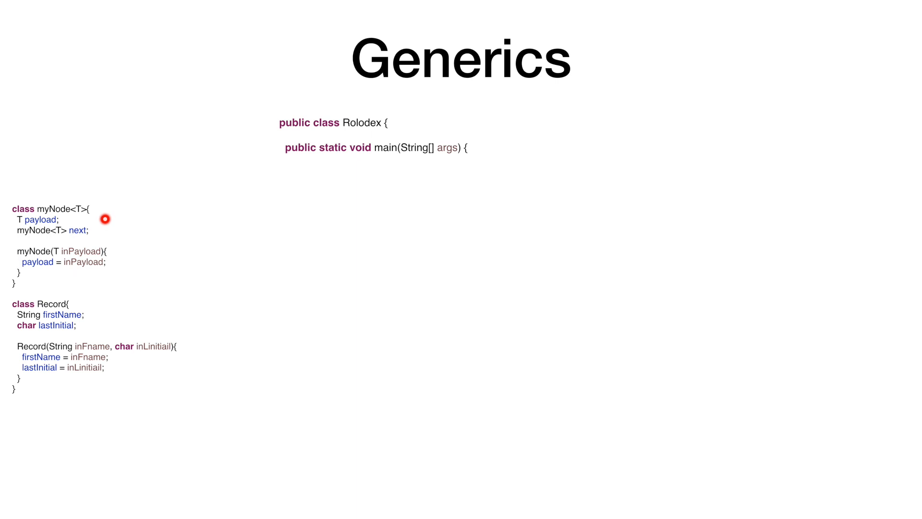
mouse_move(96, 231)
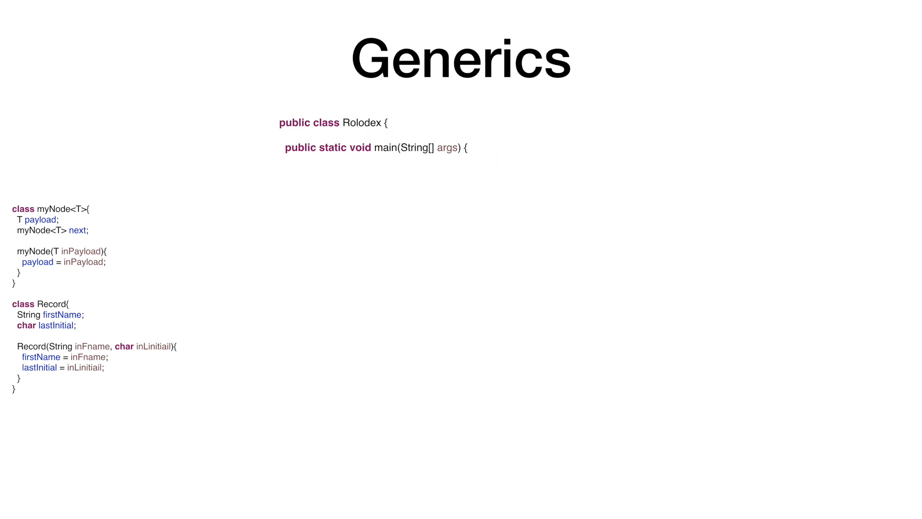
Step: Add Record dan = new Record("Dan",'D'); to Rolodex main and sketch a Dan record box
text(Record dan = new Record("Dan",'D');)
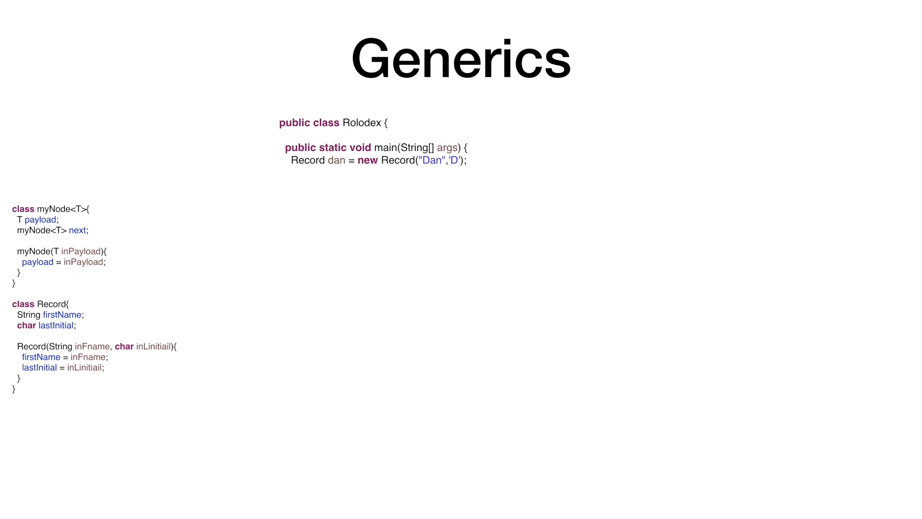
click(85, 290)
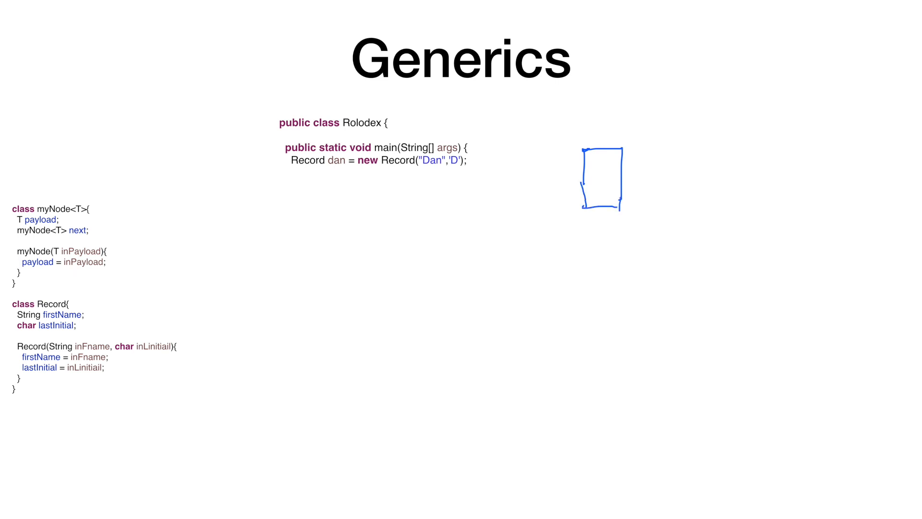
text(Dan)
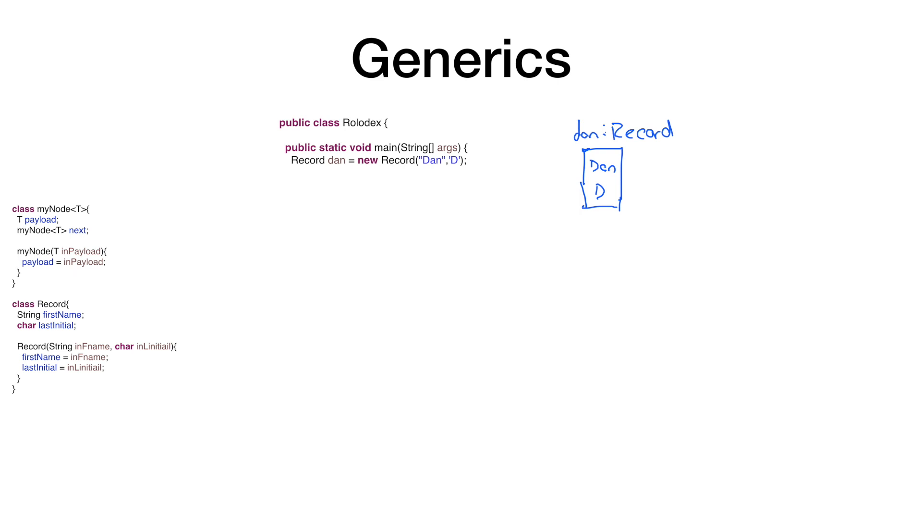
Step: Add myNode<Record> myListOfPeople = new myNode<Record>(dan); to the code
text(myNode<Record> myListOfPeople = new myNode<Record>(dan);)
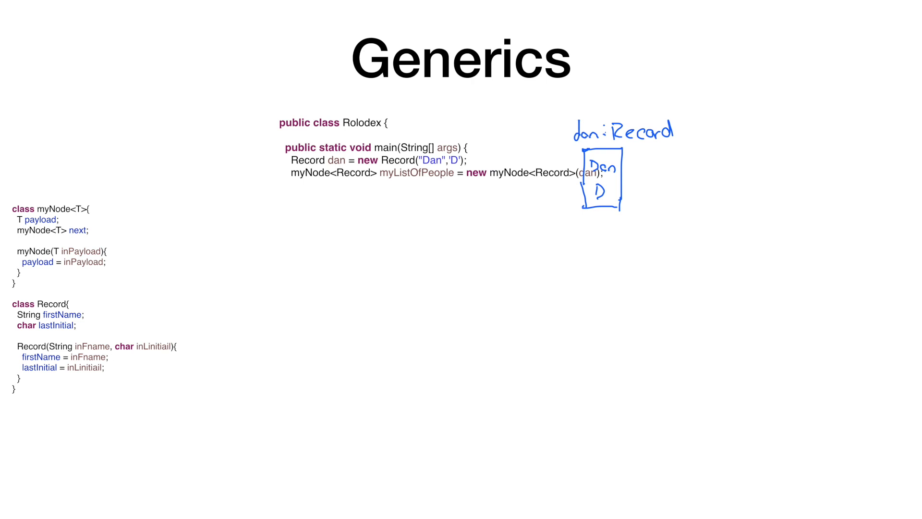
Step: Draw a node box around the dan Record with a null next pointer and a myListOfPeople label arrow
drag(557, 109, 557, 258)
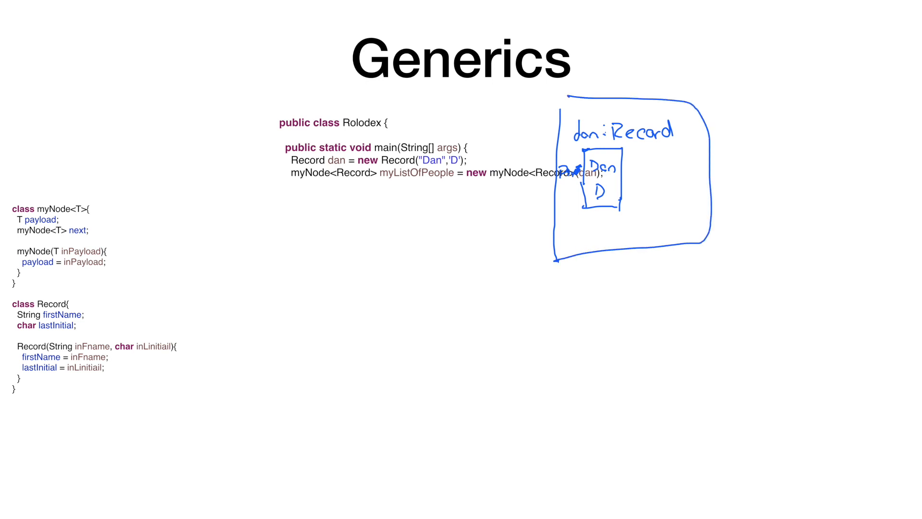
drag(712, 210, 761, 212)
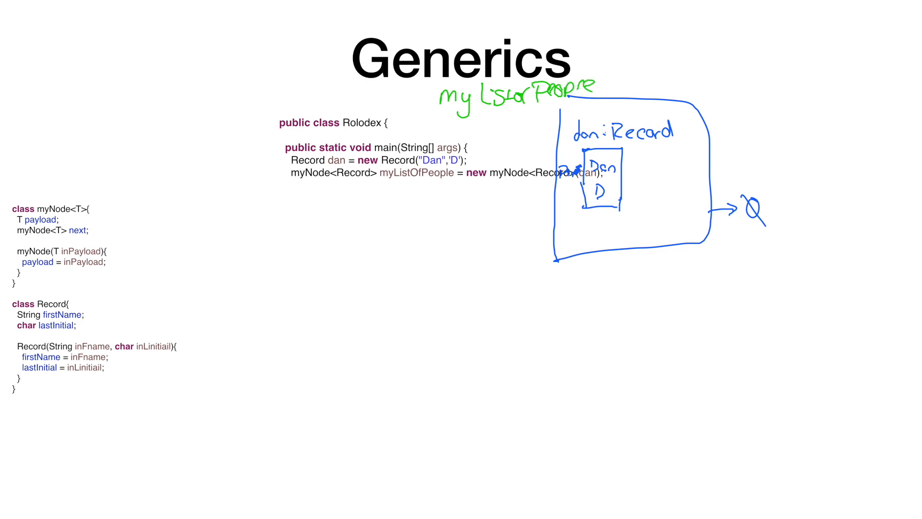
drag(519, 108, 544, 138)
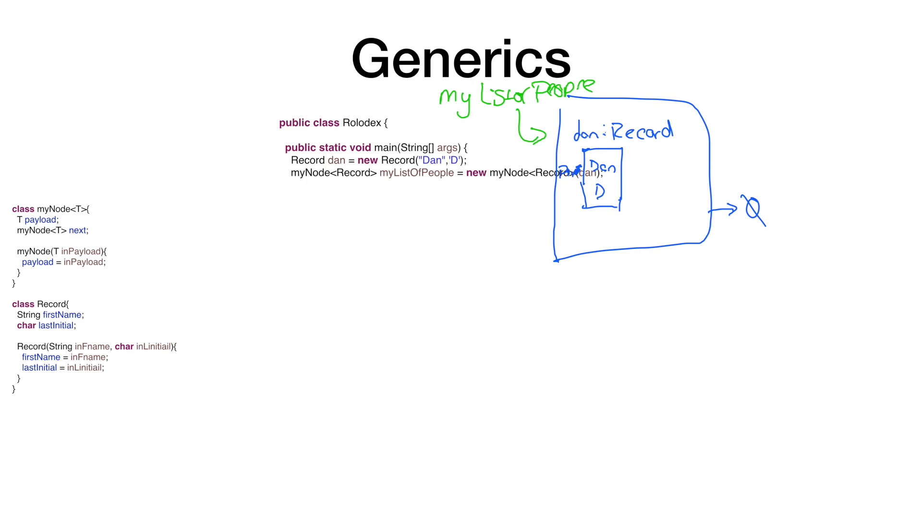
Step: Add myNode<Record> end = myListOfPeople; and Record carlos = new Record("Carlos",'C'); to main
text(myNode<Record> end = myListOfPeople;)
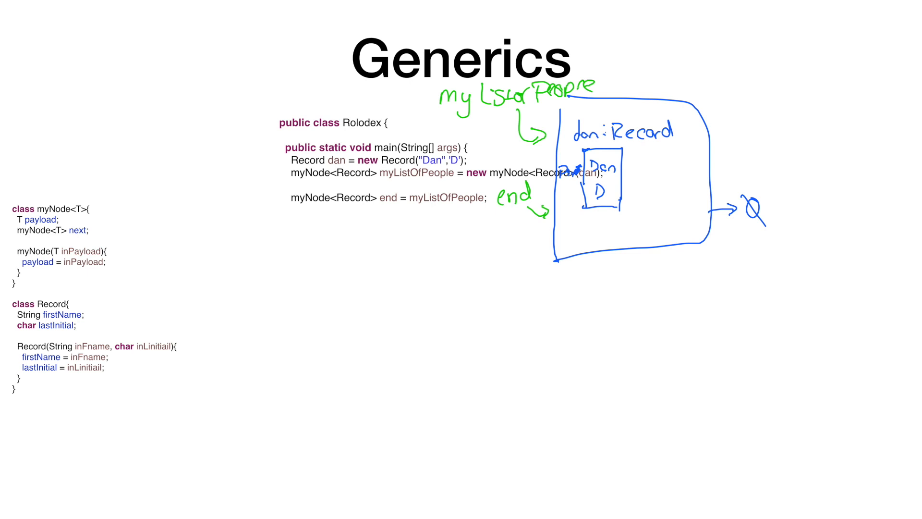
text(Record carlos = new Record("Carlos",'C');)
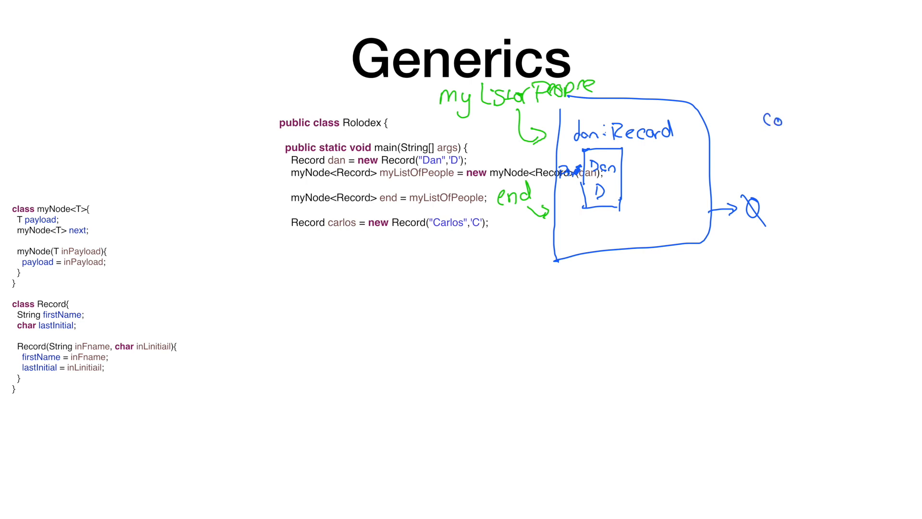
Step: Sketch a Carlos/C record box and add end.next = new myNode<Record>(carlos); to main
text(Carlos)
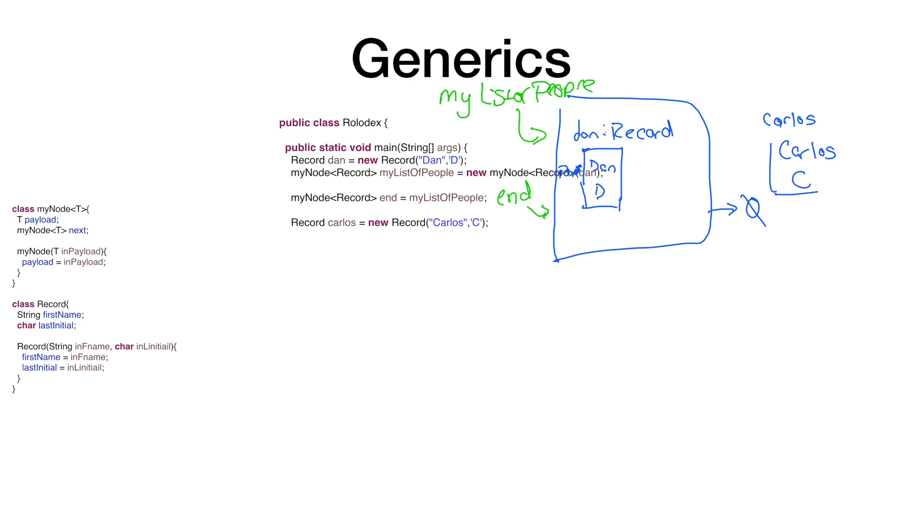
drag(770, 144, 847, 188)
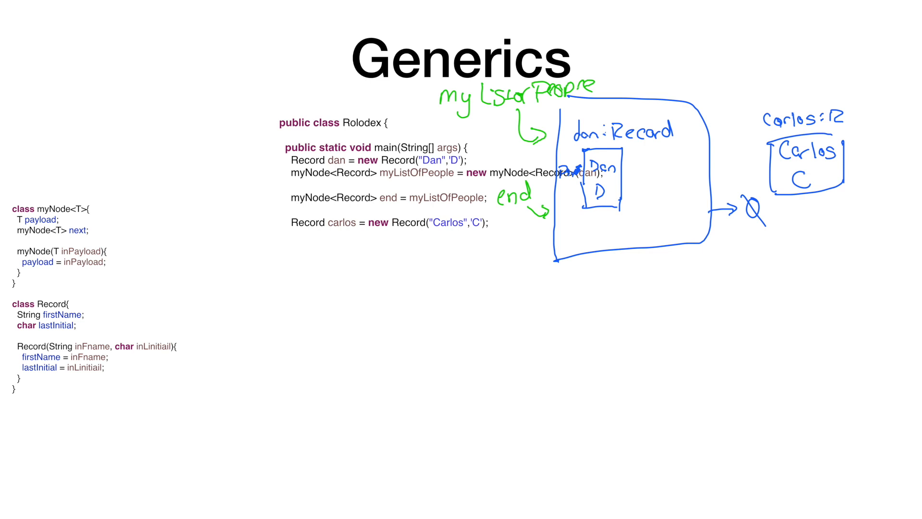
text(end.next = new myNode<Record>(carlos);)
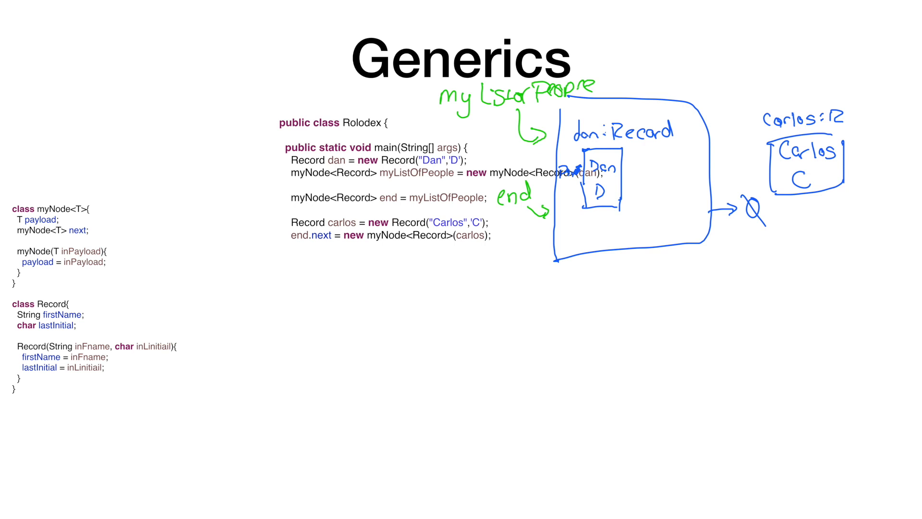
Step: Wrap Carlos in a node box linked from Dan's node in place of its null, and add end = end.next;
click(359, 253)
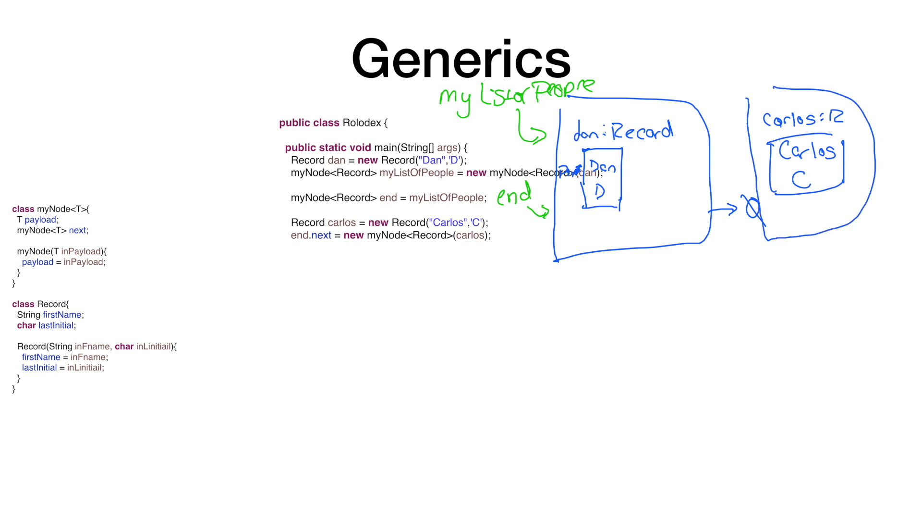
drag(870, 191, 909, 191)
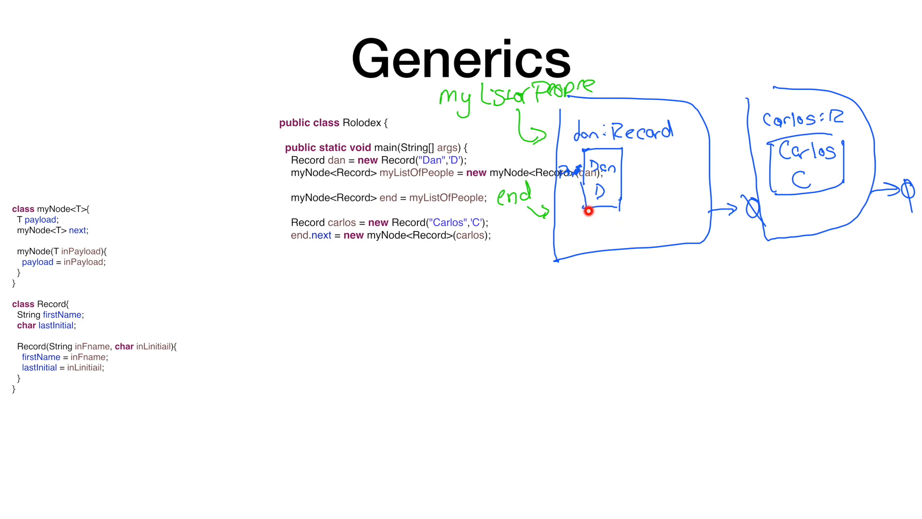
mouse_move(339, 242)
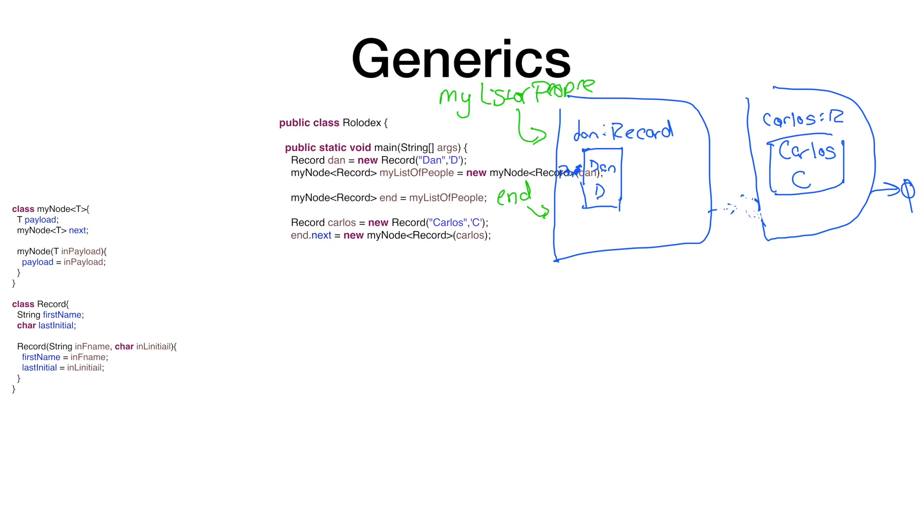
drag(703, 211, 747, 185)
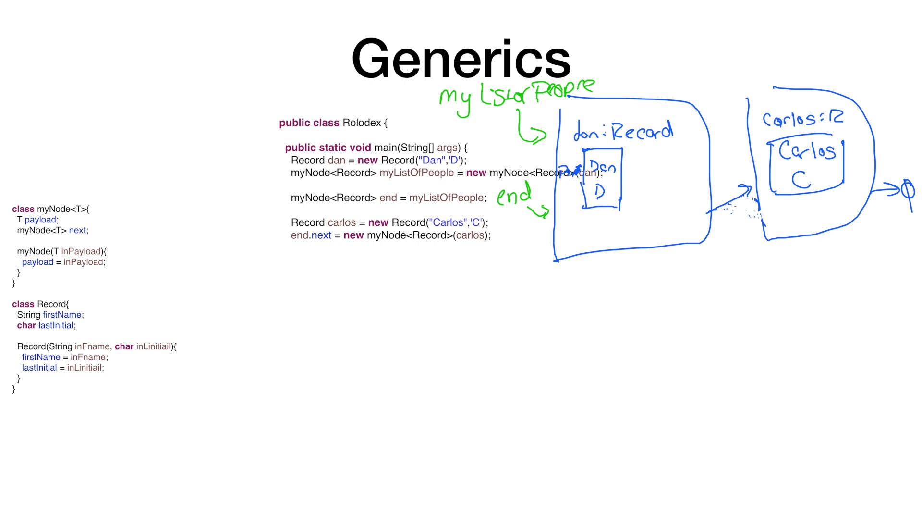
text(end = end.next;)
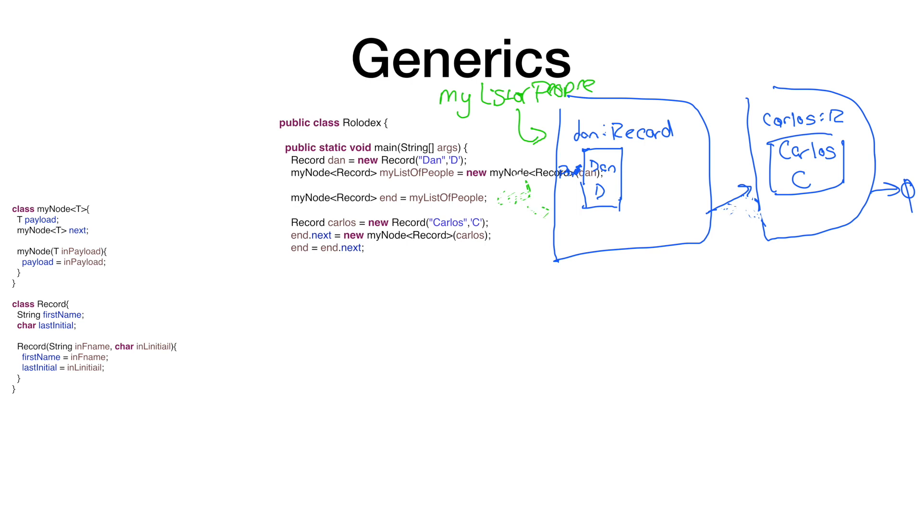
Step: Move the end label to Carlos's node and link Carlos down to the new Daniela node
drag(732, 32, 759, 64)
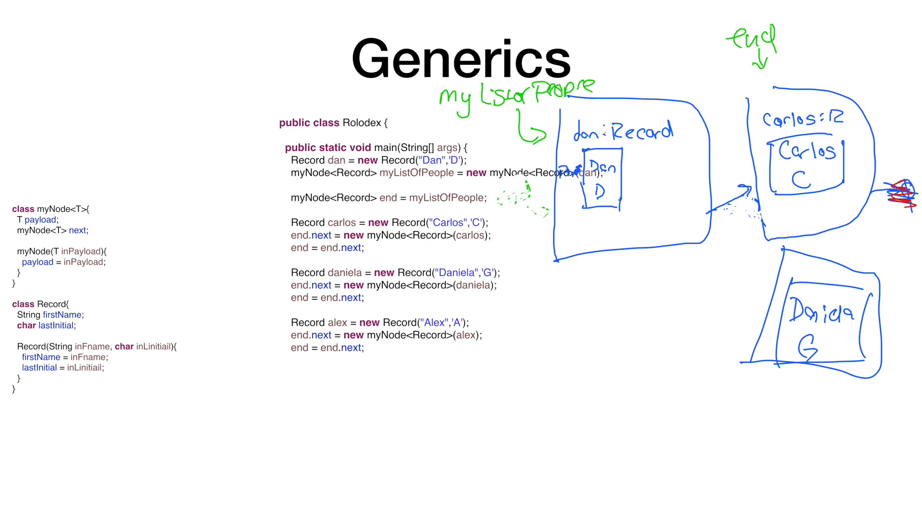
drag(847, 235, 837, 261)
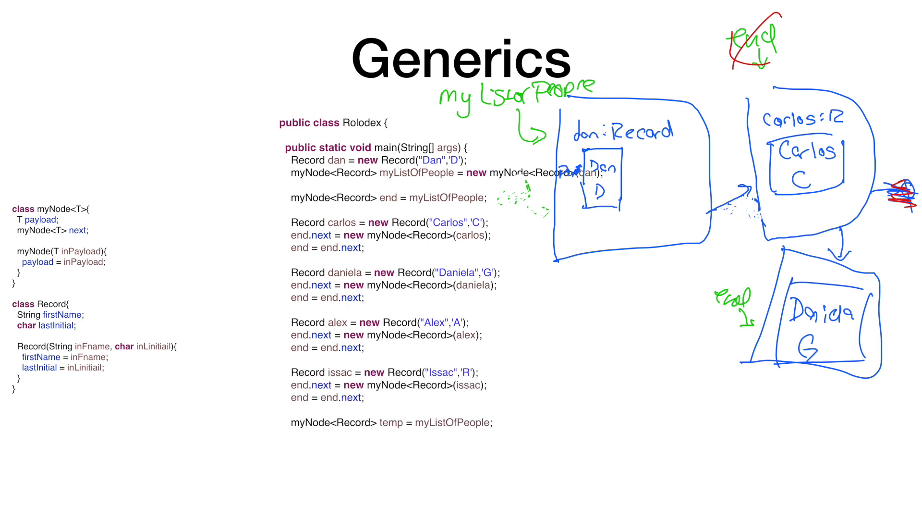
Step: Cross out Daniela's end label, write end above Issac's node and temp on the first node
click(776, 405)
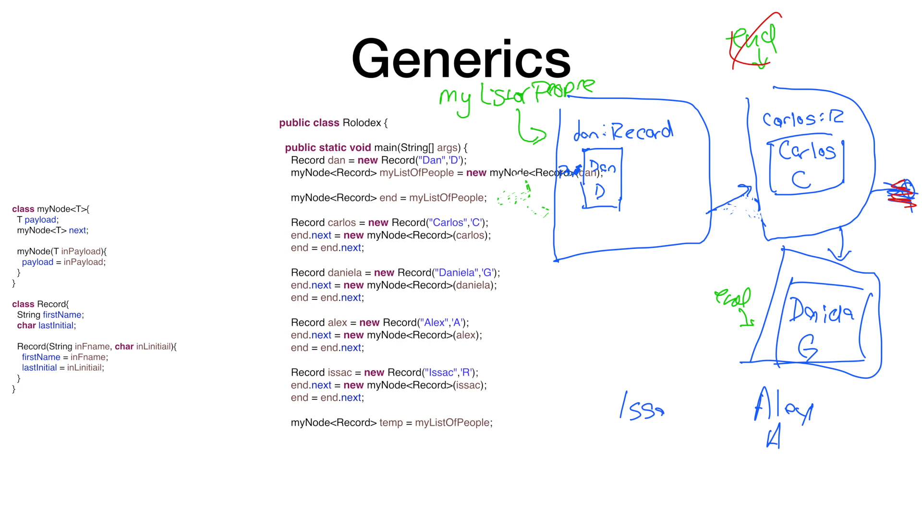
text(R)
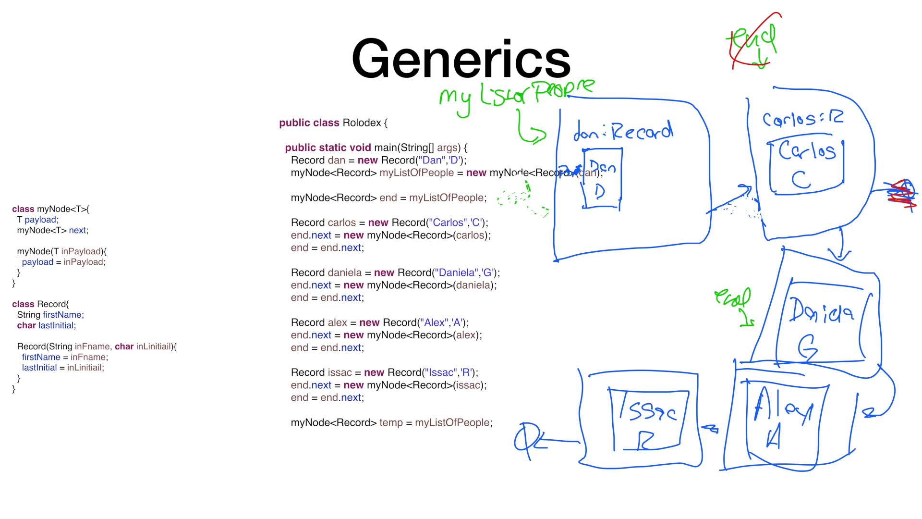
drag(718, 294, 747, 320)
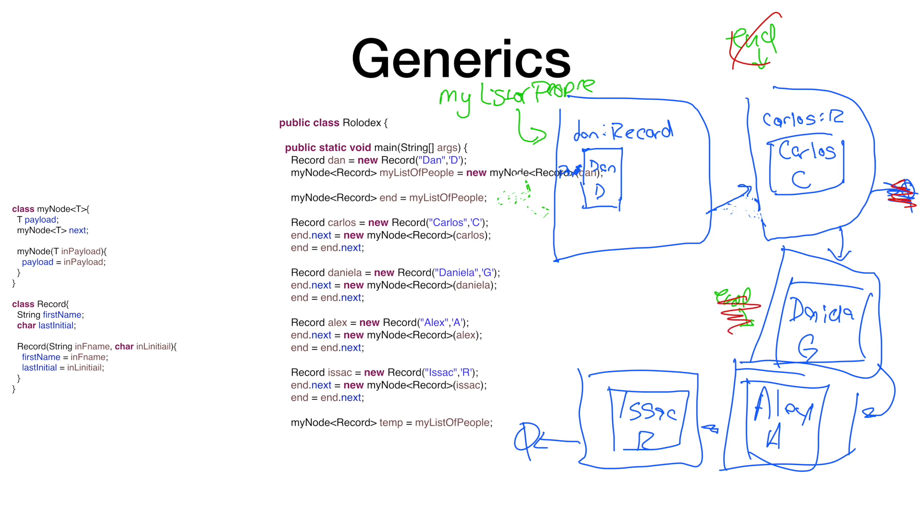
drag(612, 323, 606, 355)
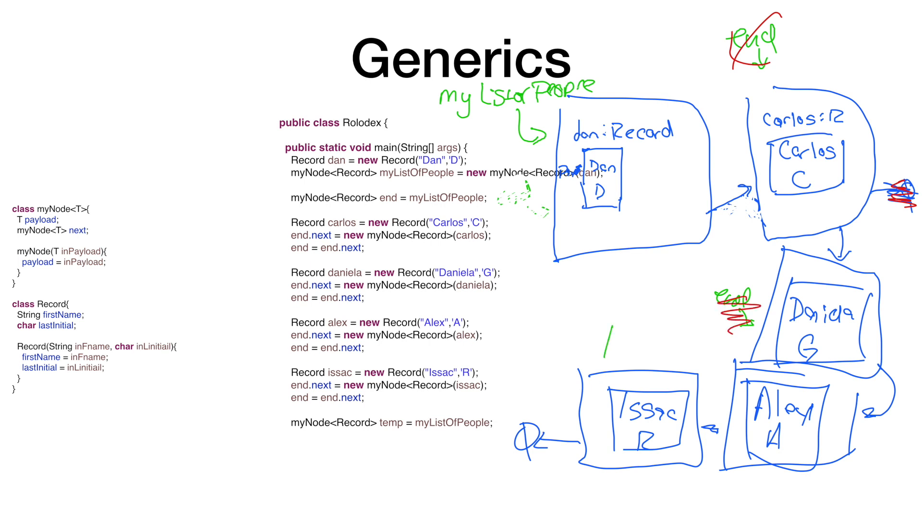
drag(594, 288, 606, 353)
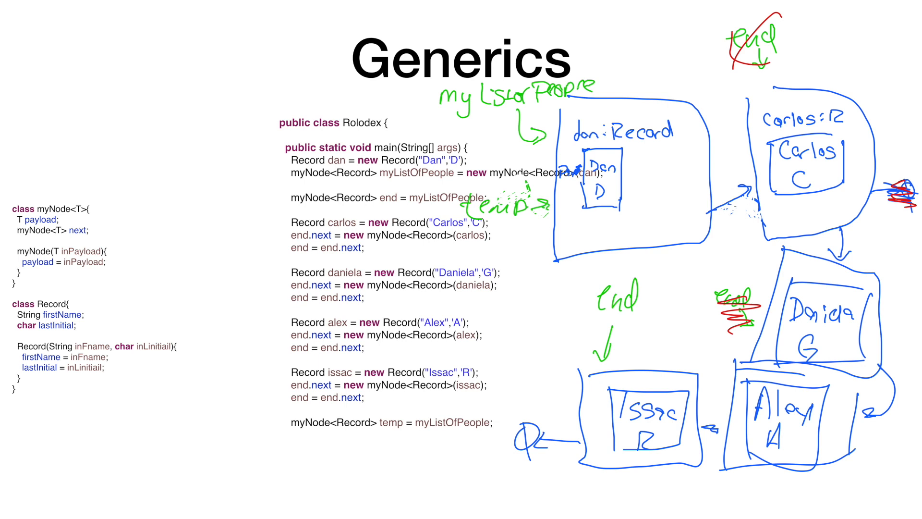
Step: Add while(temp != null) { with System.out.println(temp.payload.firstName); inside it
text(while(temp != null) {)
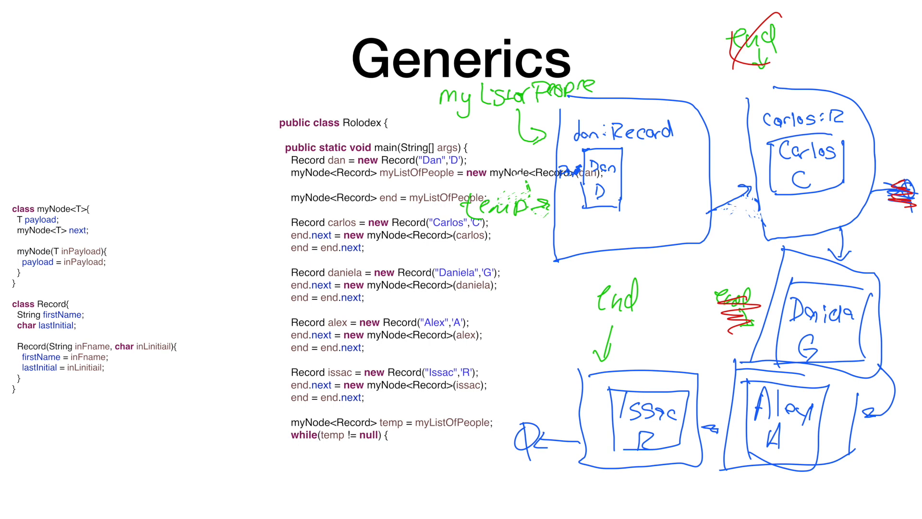
text(System.out.println(temp.payload.firstName);)
text(temp = temp.next;)
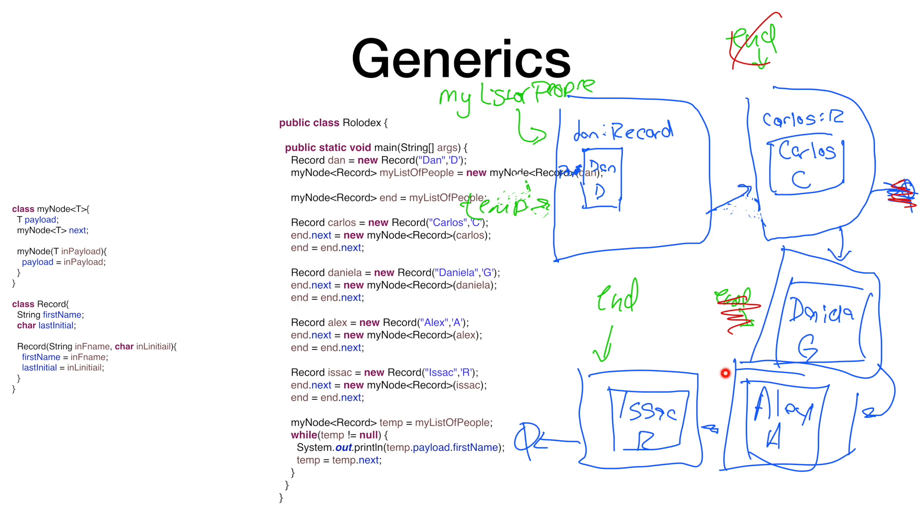
mouse_move(341, 452)
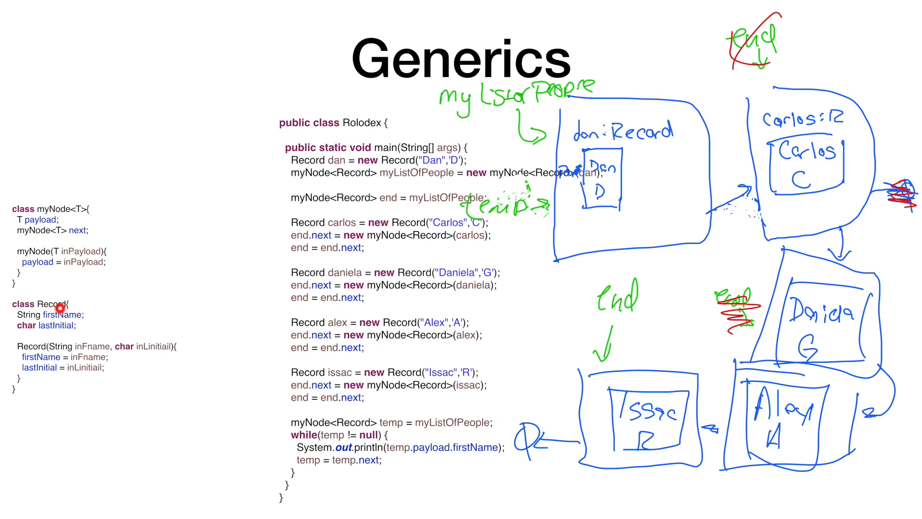
mouse_move(40, 372)
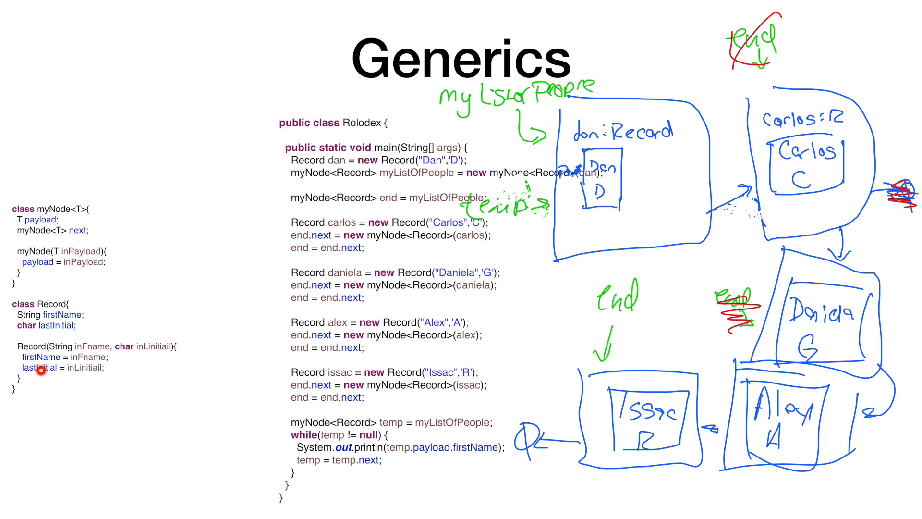